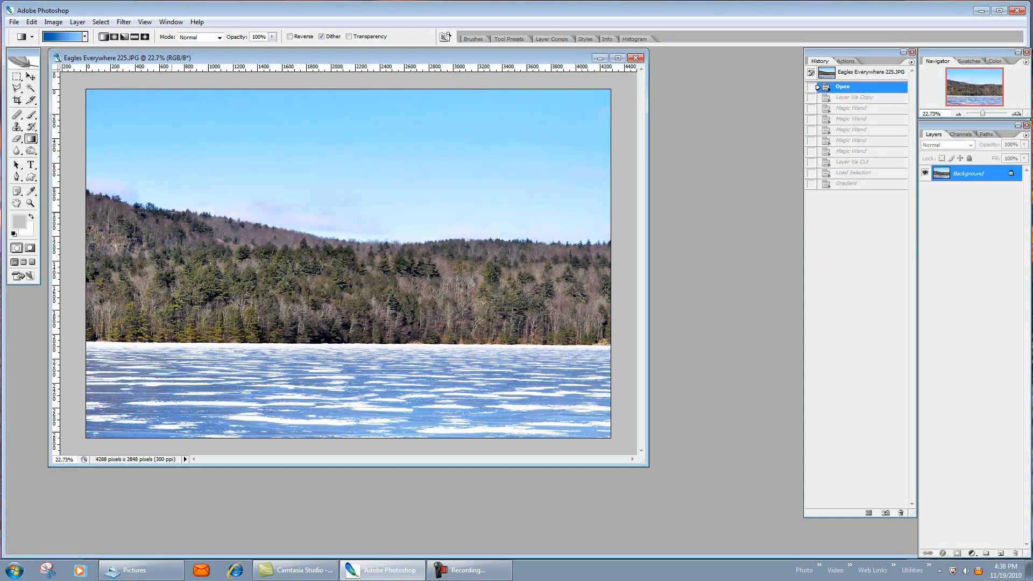
pyautogui.moveTo(390, 200)
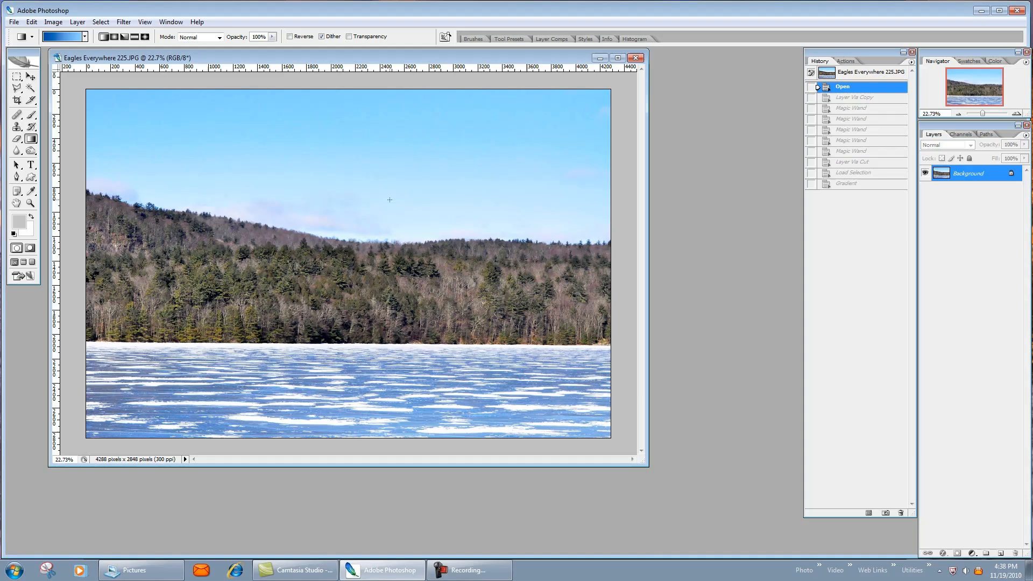
pyautogui.moveTo(211, 195)
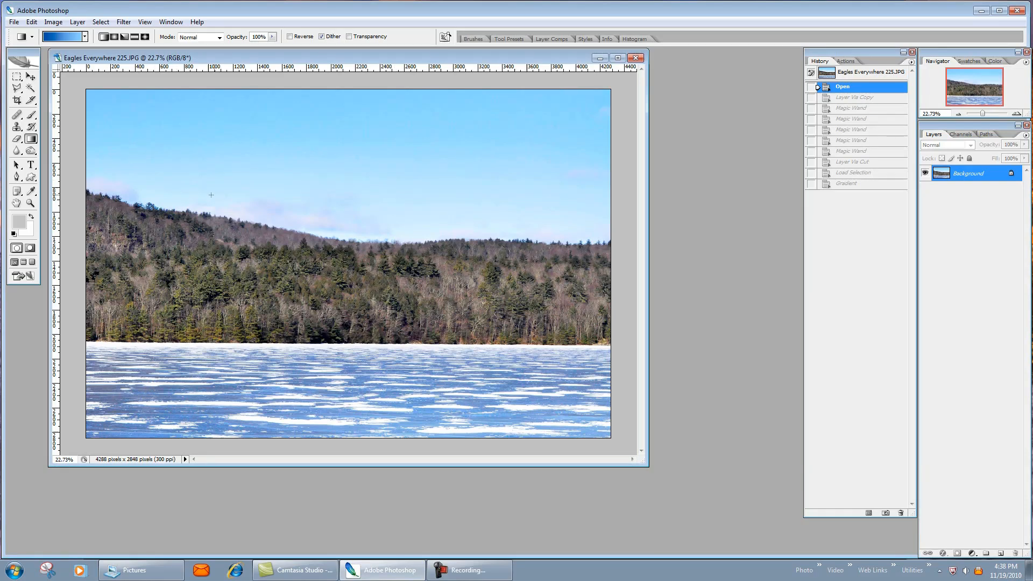
pyautogui.moveTo(253, 210)
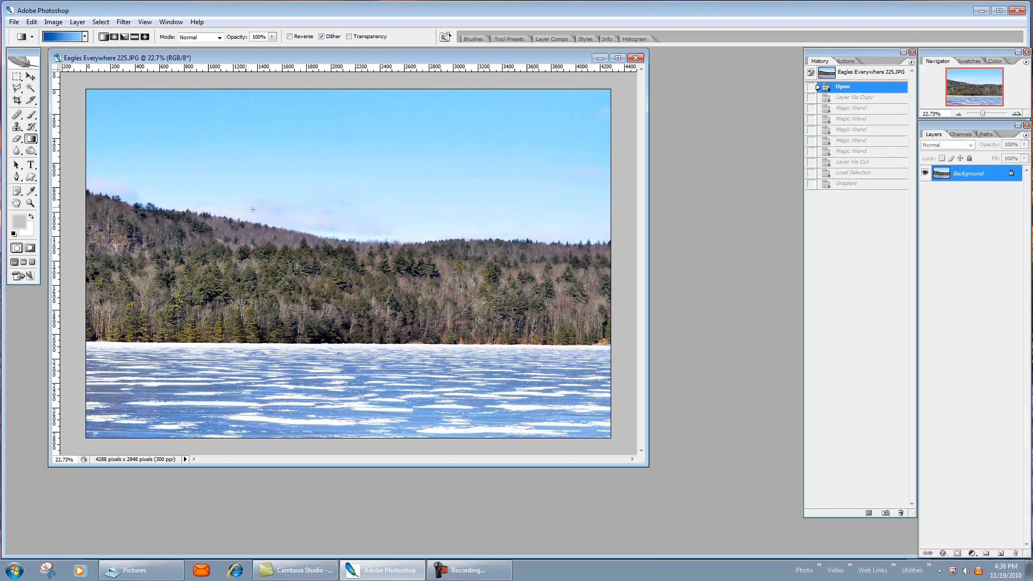
pyautogui.moveTo(495, 179)
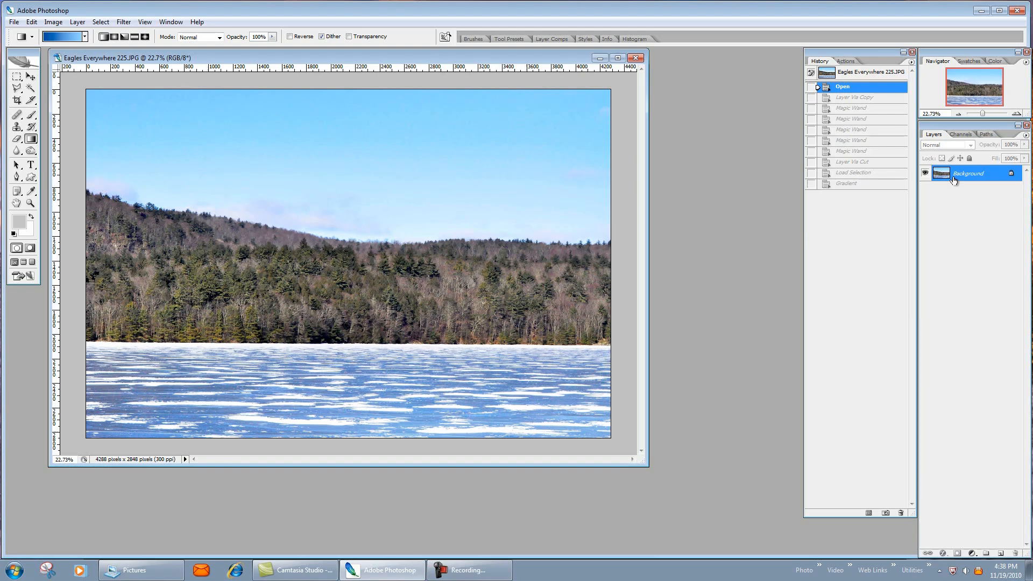
pyautogui.moveTo(947, 221)
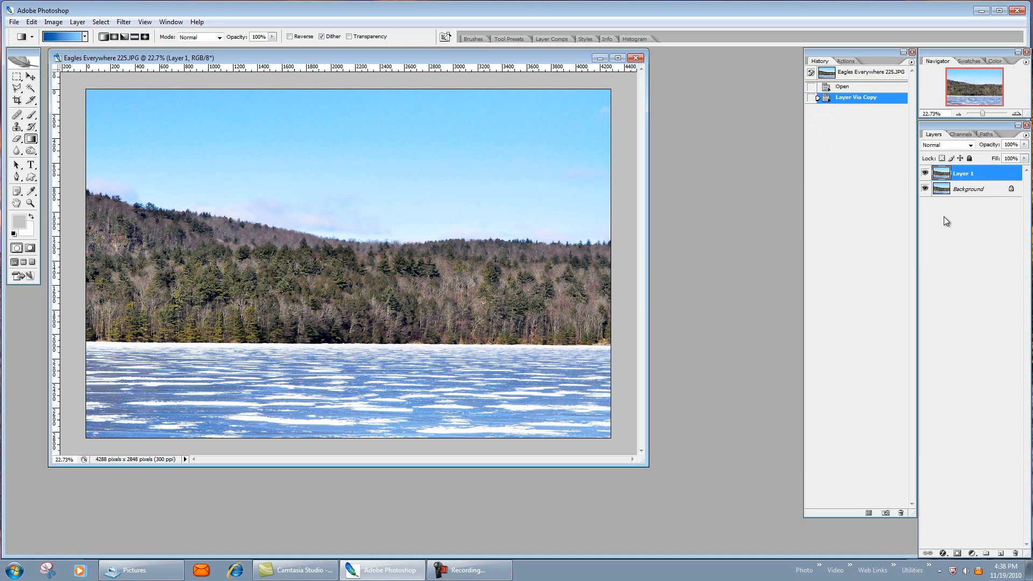
# Hide the original Background layer and switch to the Magic Wand tool
pyautogui.click(922, 189)
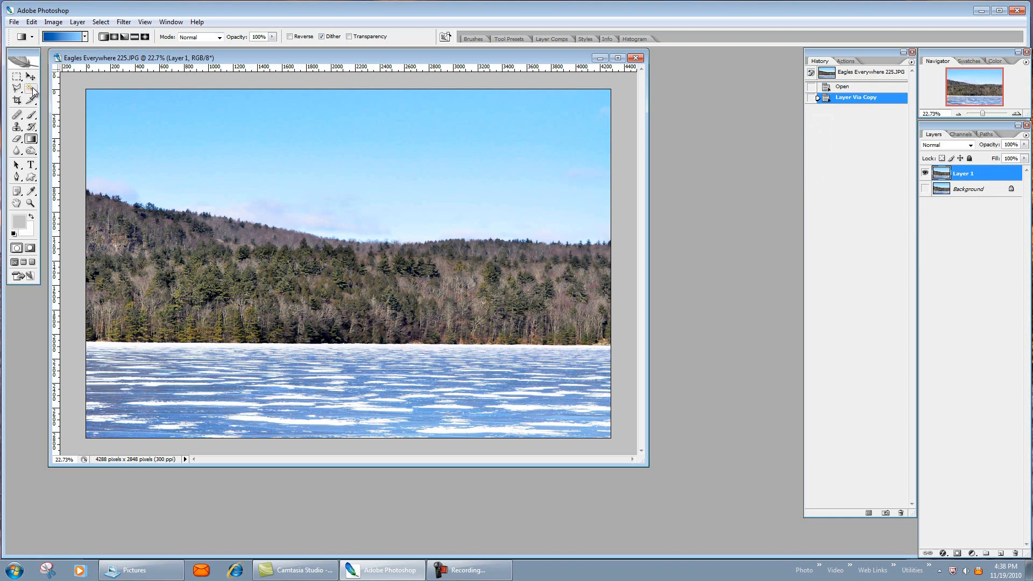
pyautogui.click(17, 88)
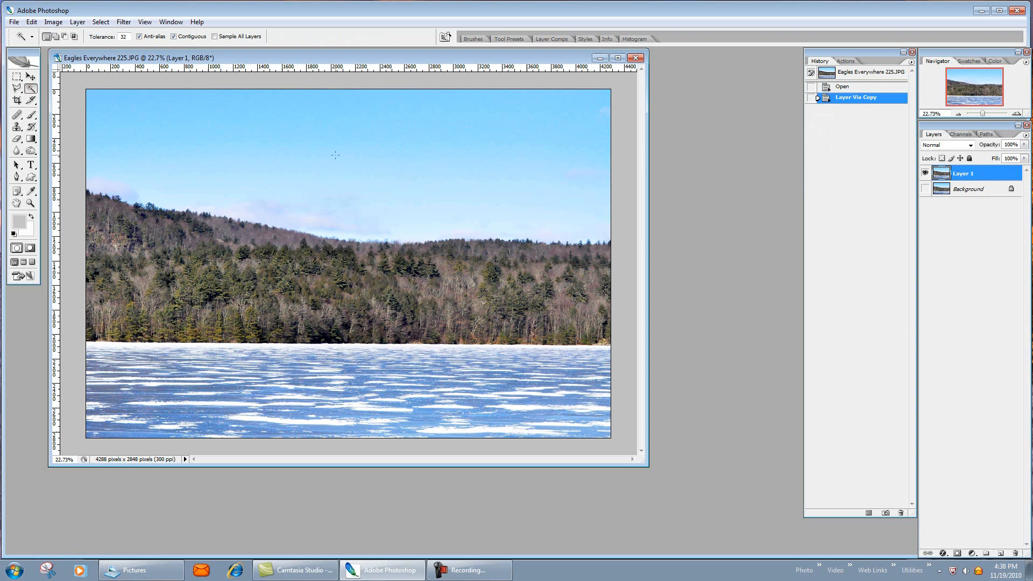
pyautogui.moveTo(346, 126)
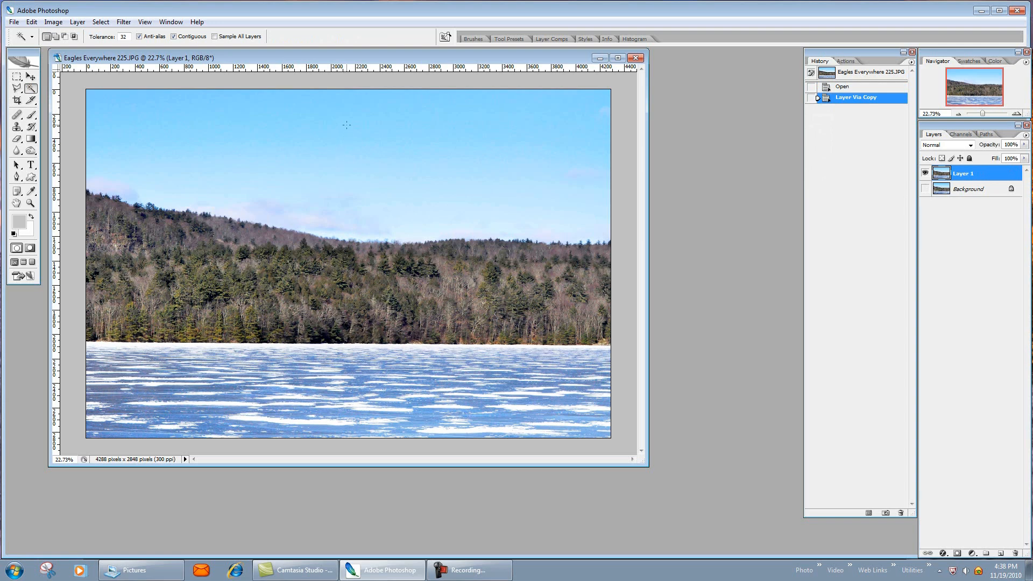
pyautogui.moveTo(125, 42)
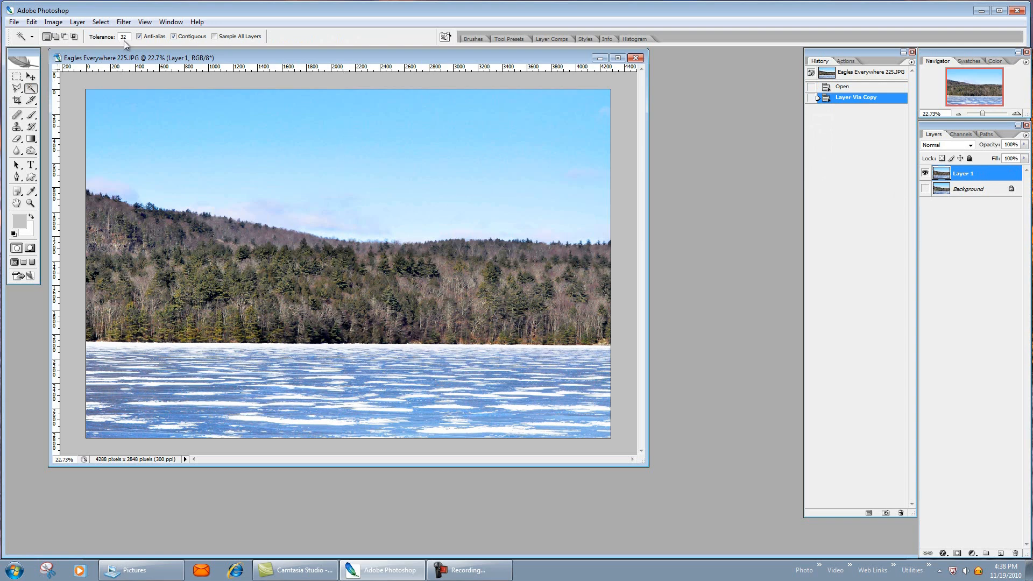
# Build up a selection covering the whole blue sky with several added Magic Wand picks
pyautogui.click(352, 140)
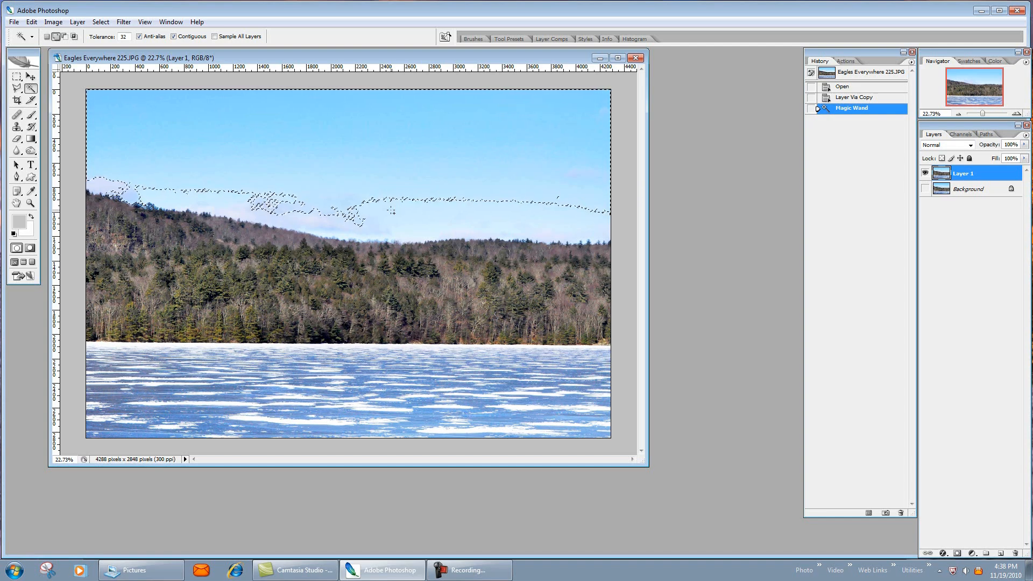
pyautogui.click(396, 175)
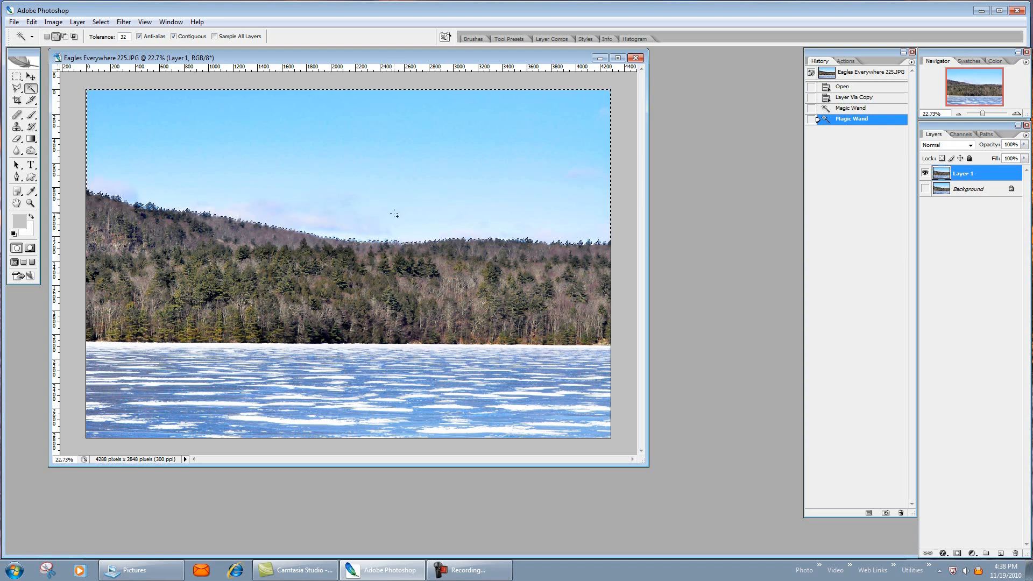
pyautogui.click(378, 214)
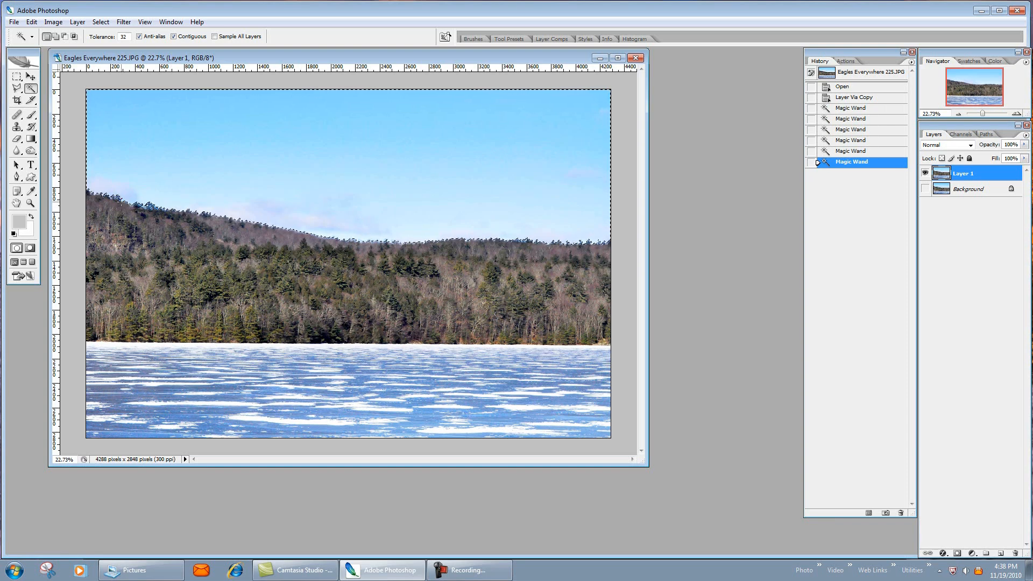
pyautogui.click(288, 178)
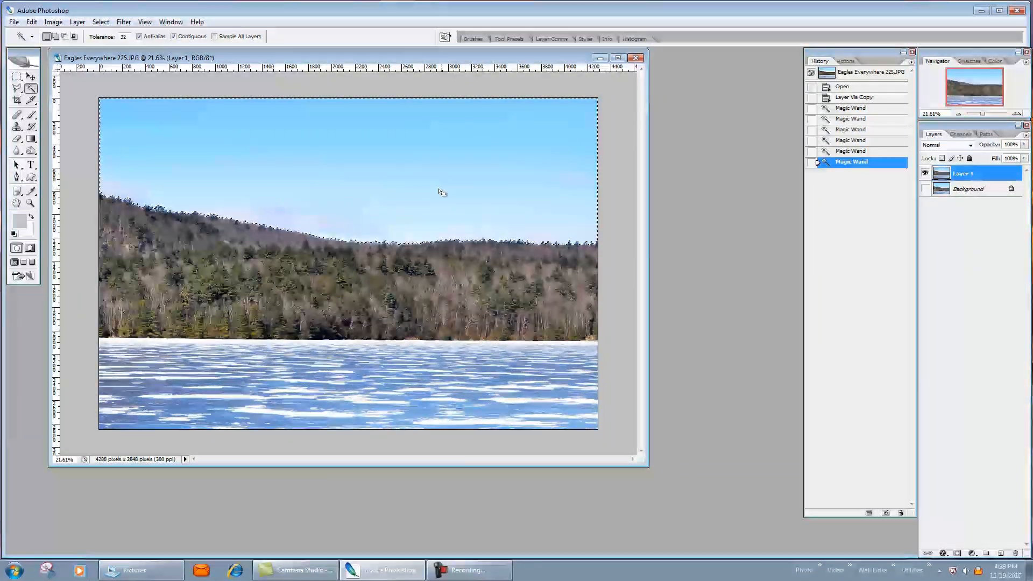
# Cut the selected sky onto its own Layer 2 and toggle its visibility to check the result
pyautogui.rightClick(440, 192)
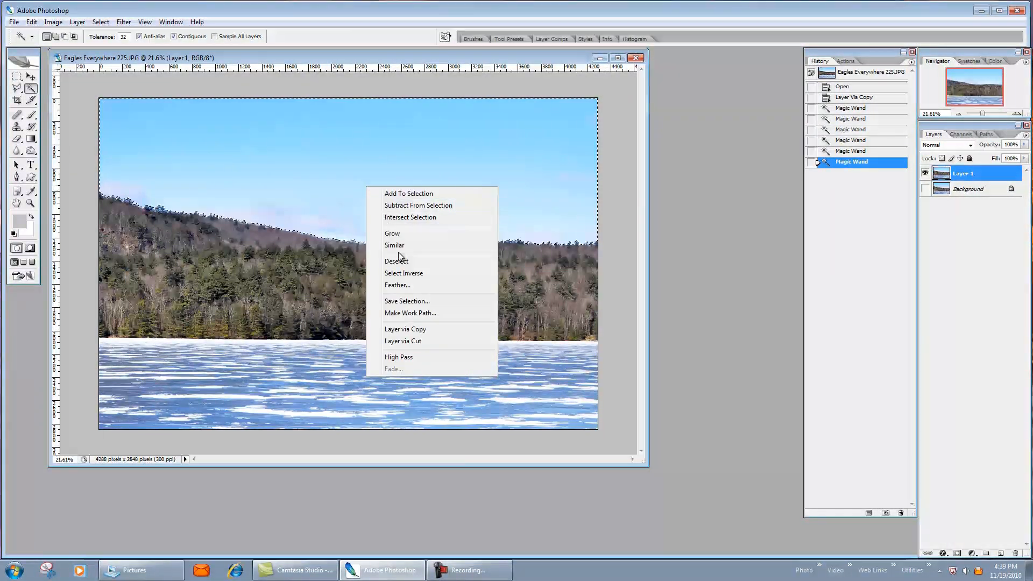
pyautogui.moveTo(402, 341)
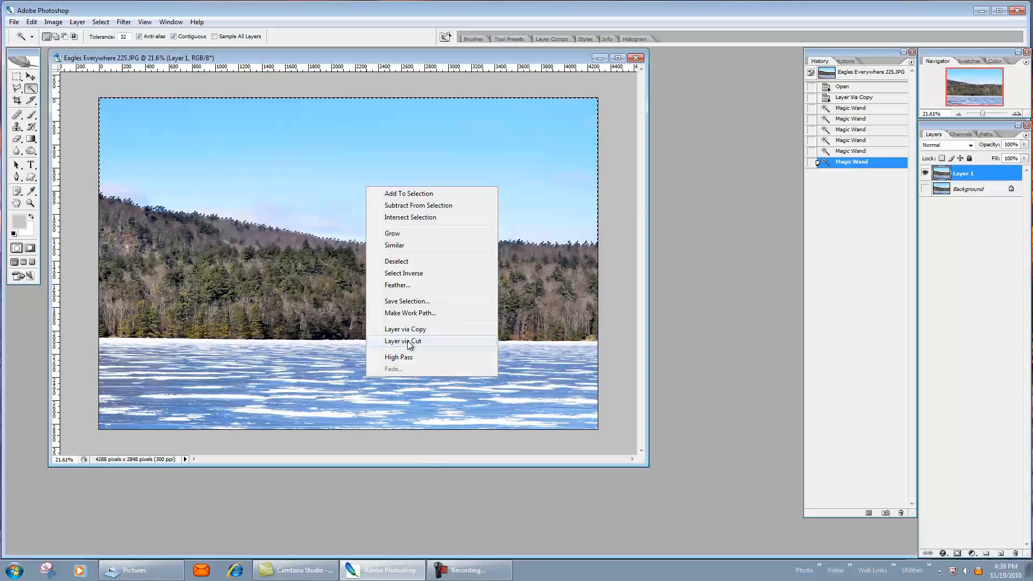
pyautogui.click(402, 341)
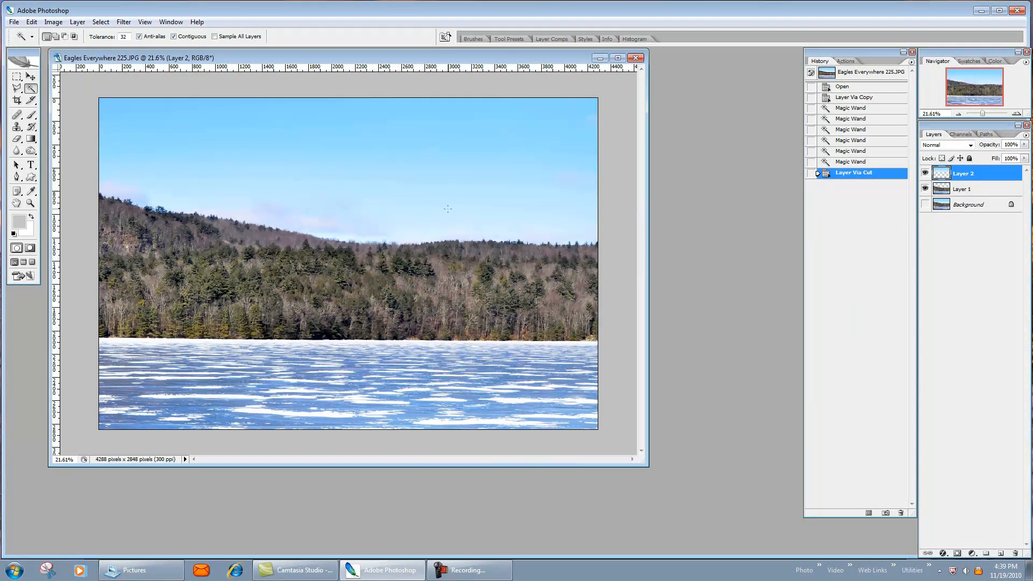
pyautogui.click(925, 189)
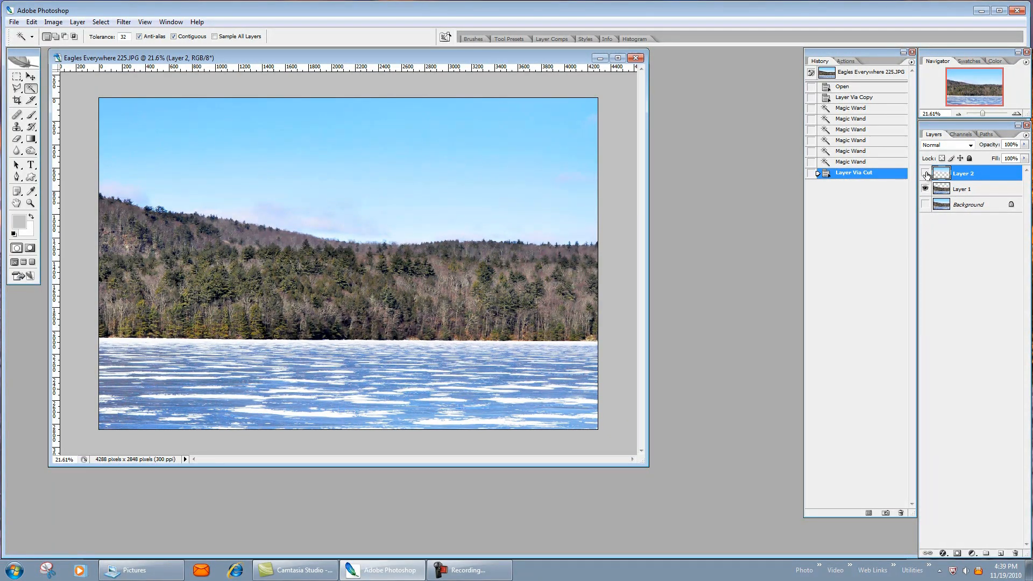
pyautogui.click(925, 174)
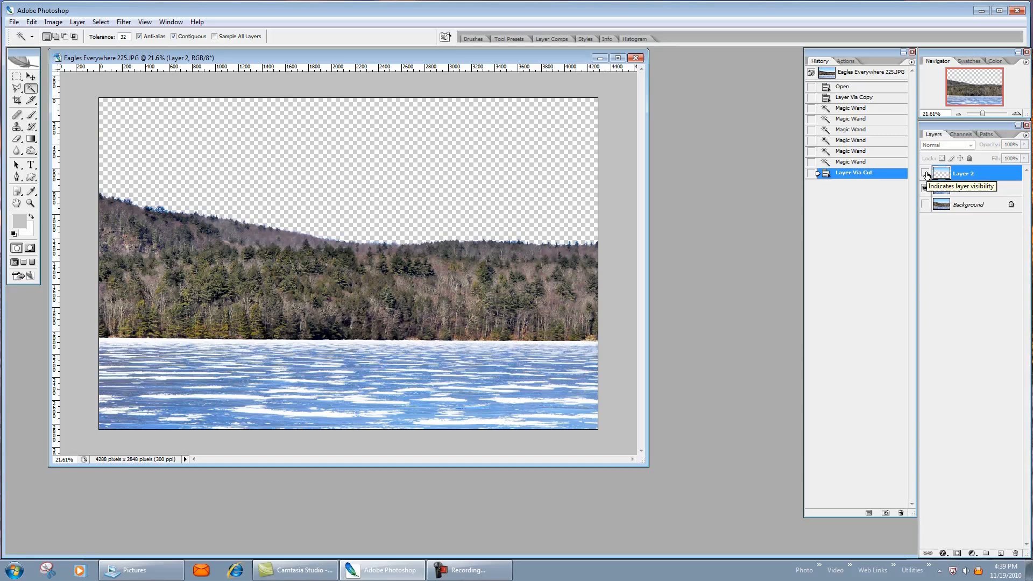
pyautogui.click(925, 189)
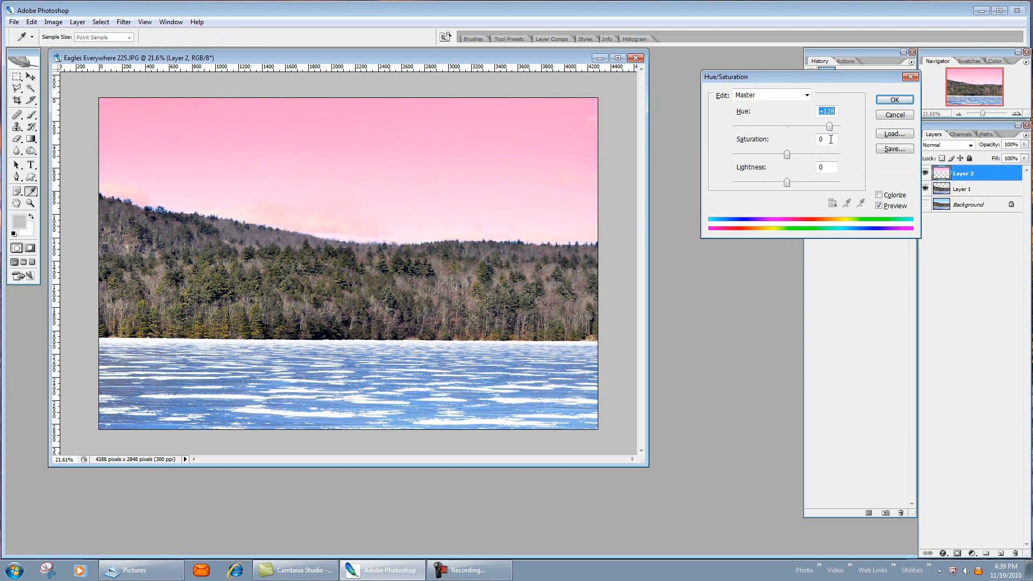
# Cancel the trial Hue/Saturation change so the sky layer returns to light blue
pyautogui.click(893, 114)
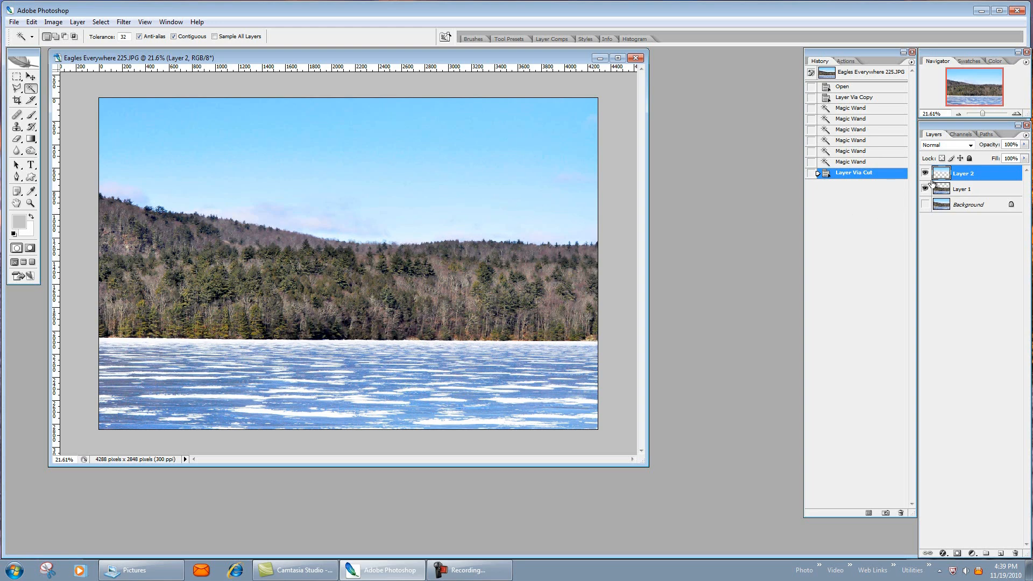
pyautogui.click(924, 189)
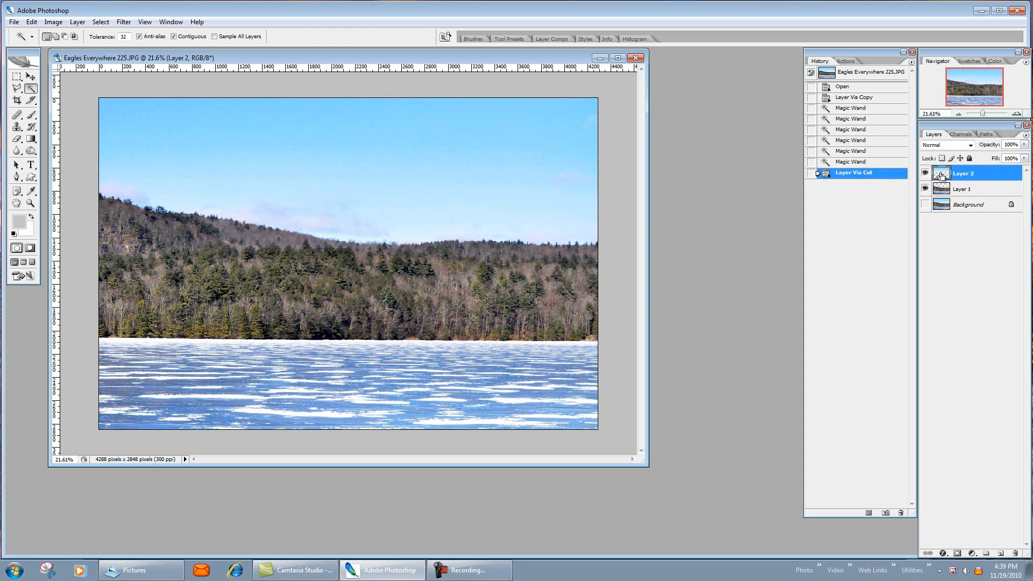
# Load Layer 2's outline as a selection, fill it with the Mediterranean skies gradient, and deselect
pyautogui.click(941, 176)
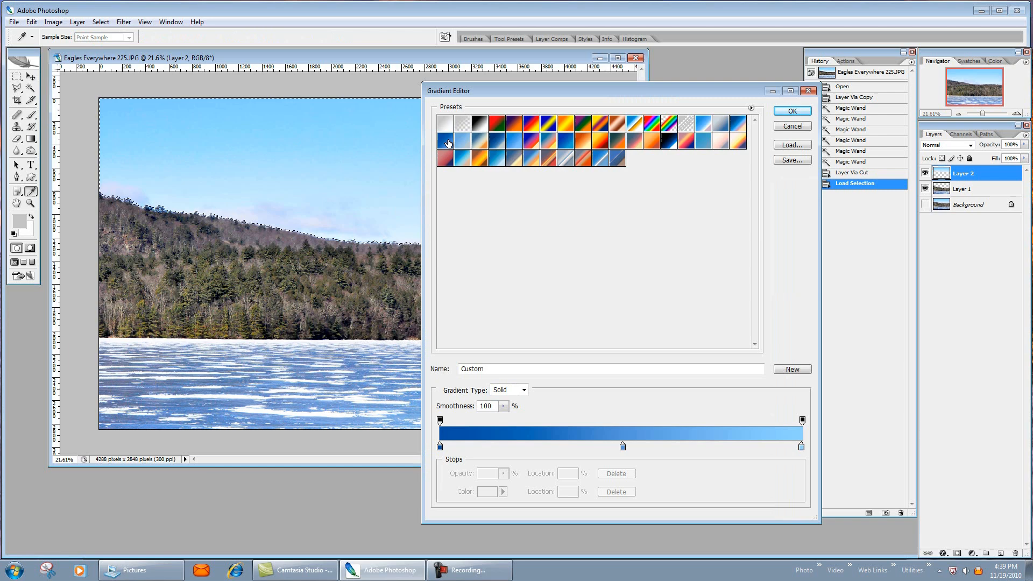
pyautogui.moveTo(448, 142)
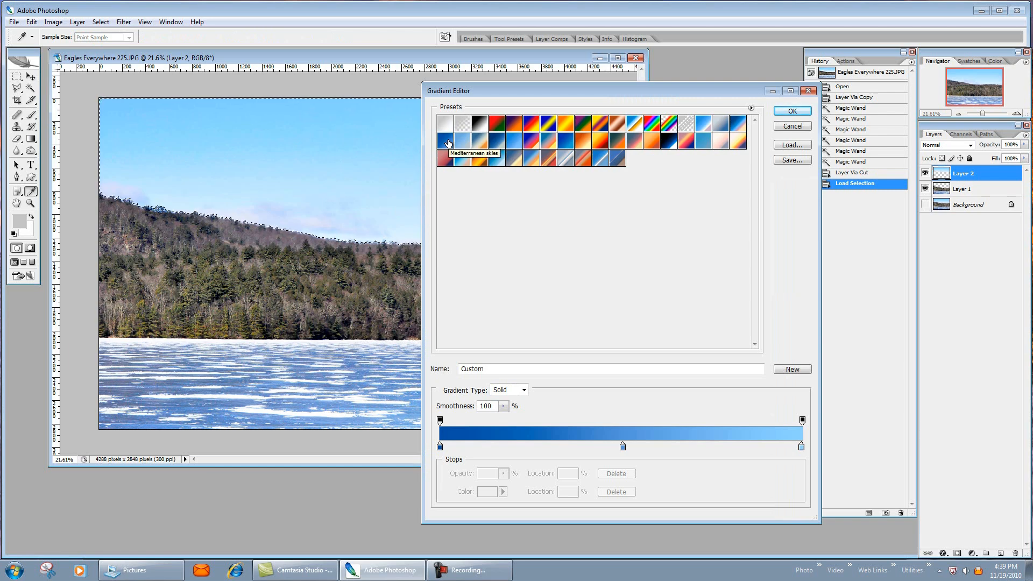
pyautogui.click(447, 141)
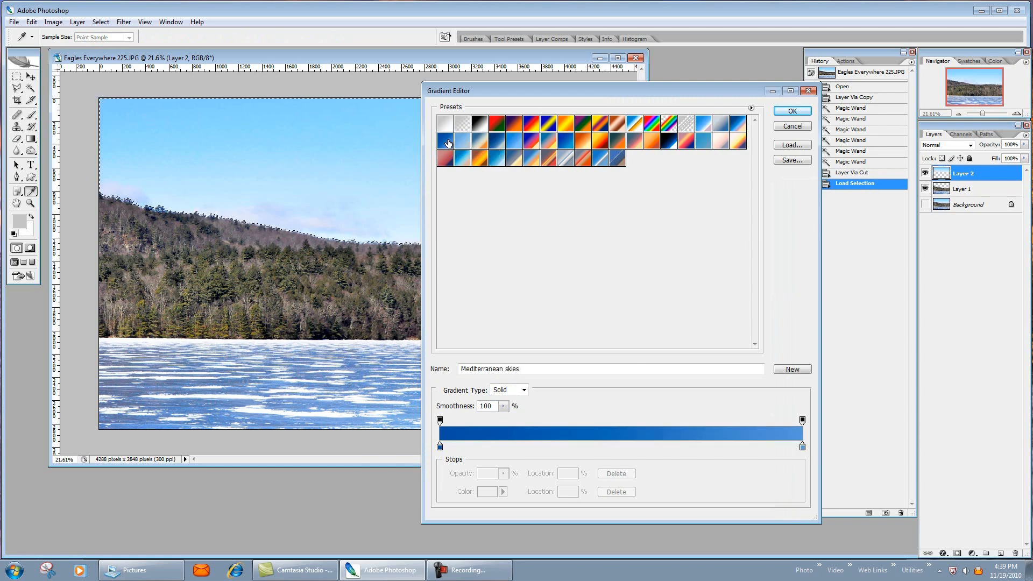
pyautogui.click(791, 110)
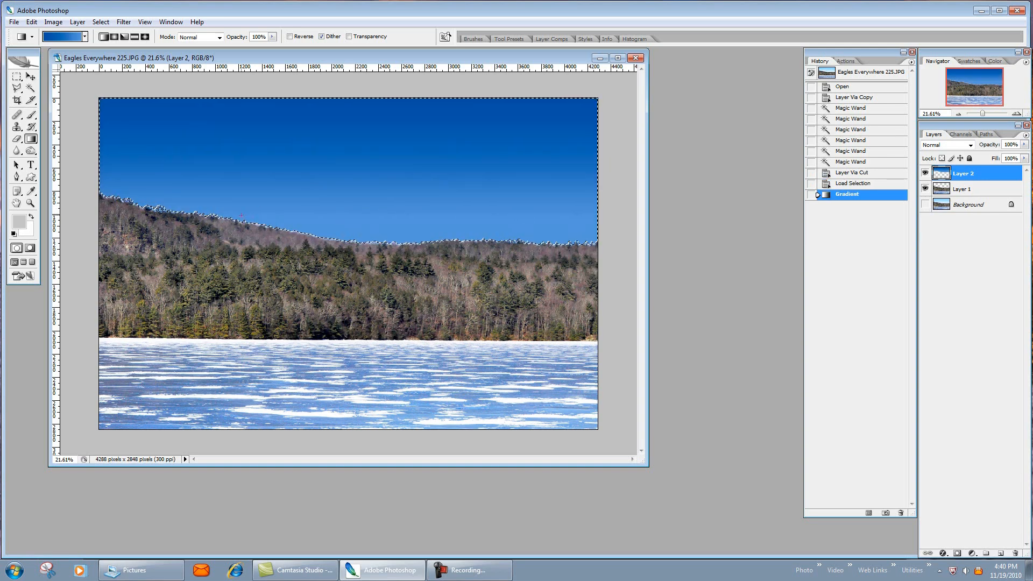
pyautogui.press('ctrl+d')
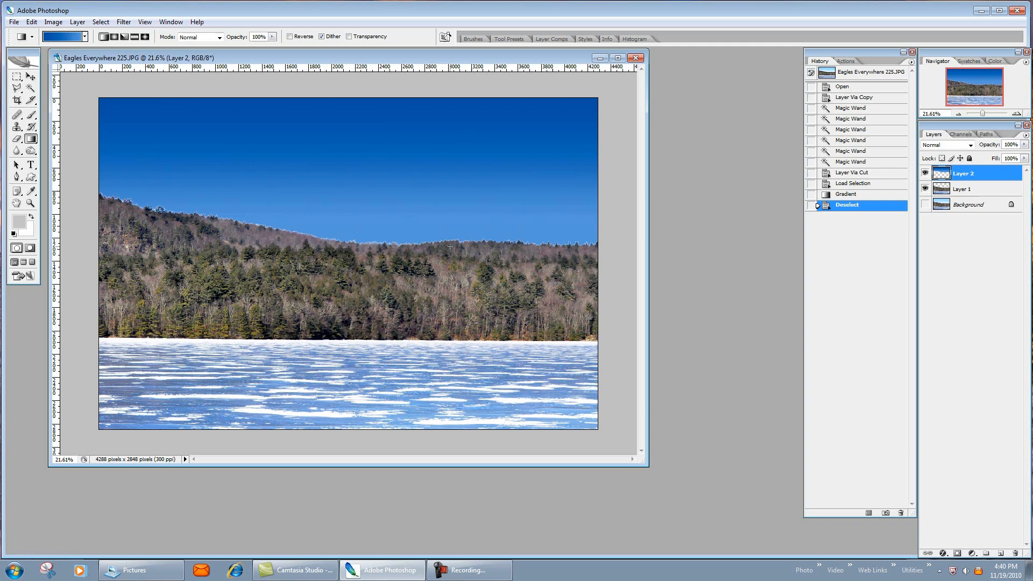
pyautogui.moveTo(300, 164)
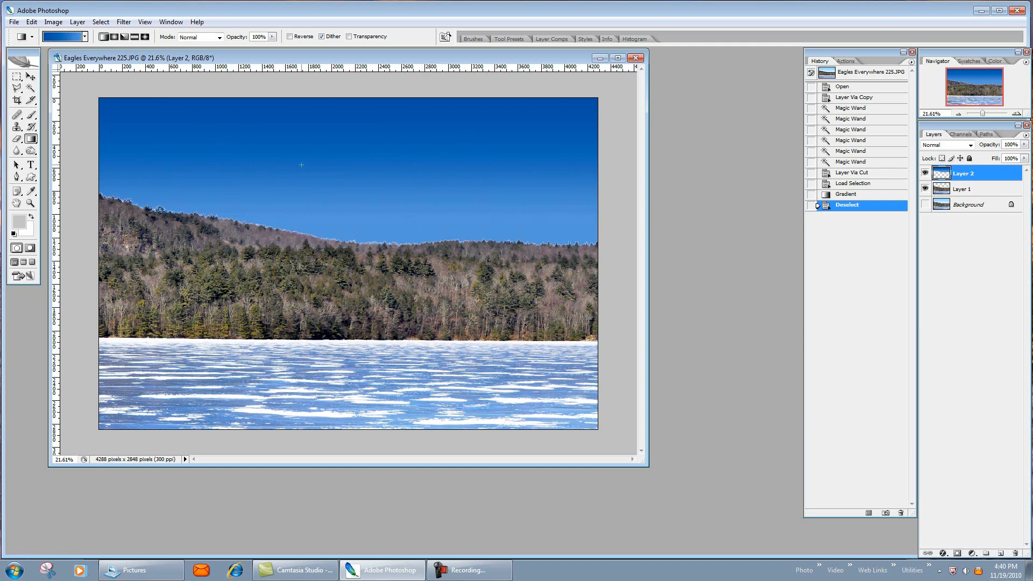
# Undo the fill and edit the gradient's end stop to a light blue
pyautogui.click(846, 194)
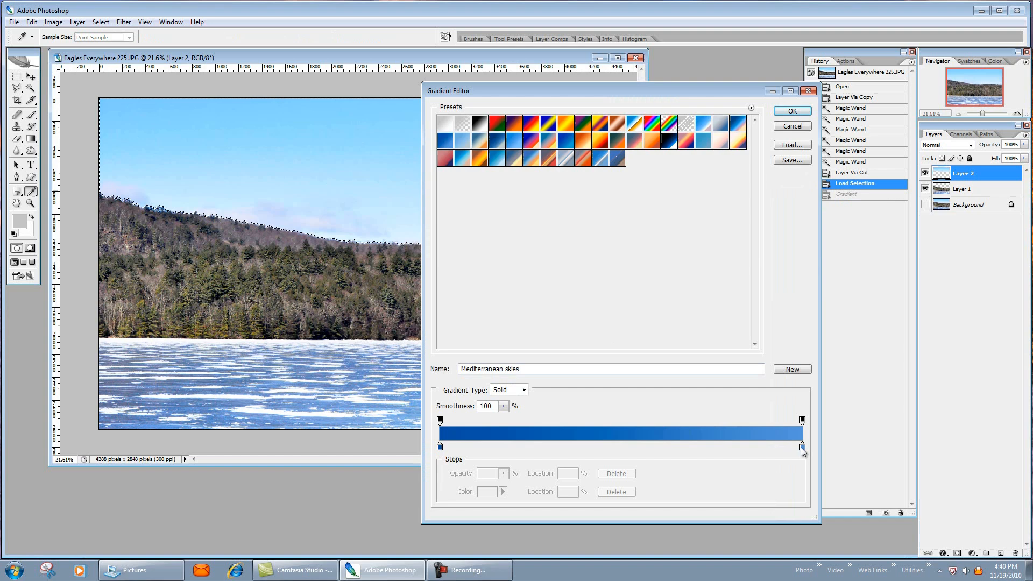
pyautogui.moveTo(774, 458)
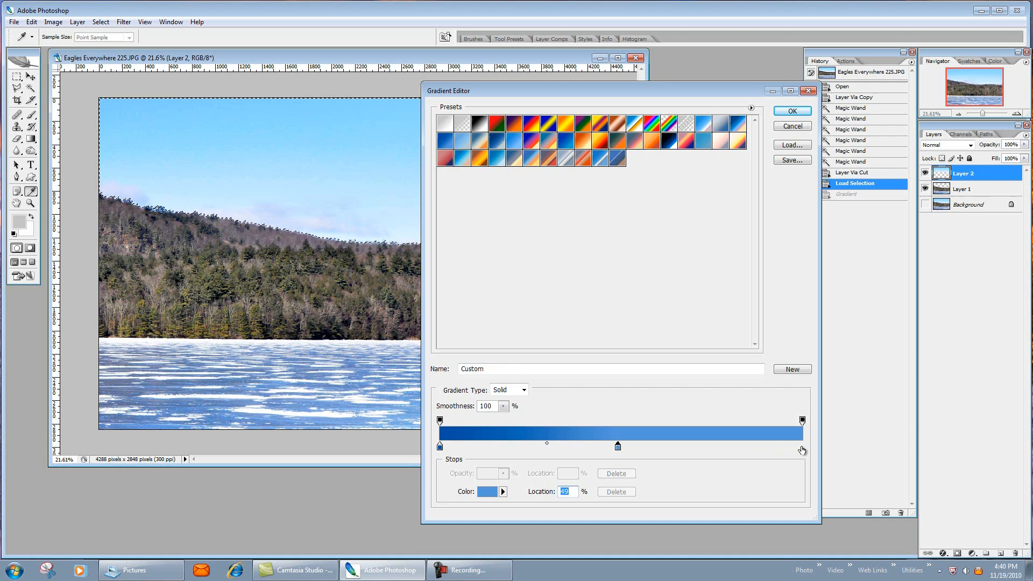
pyautogui.doubleClick(486, 491)
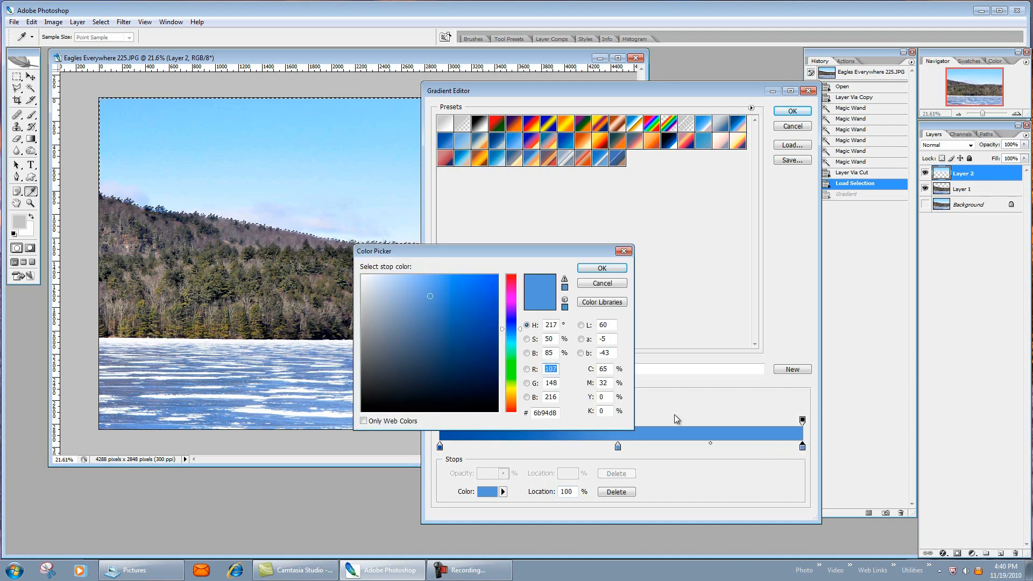
pyautogui.moveTo(362, 125)
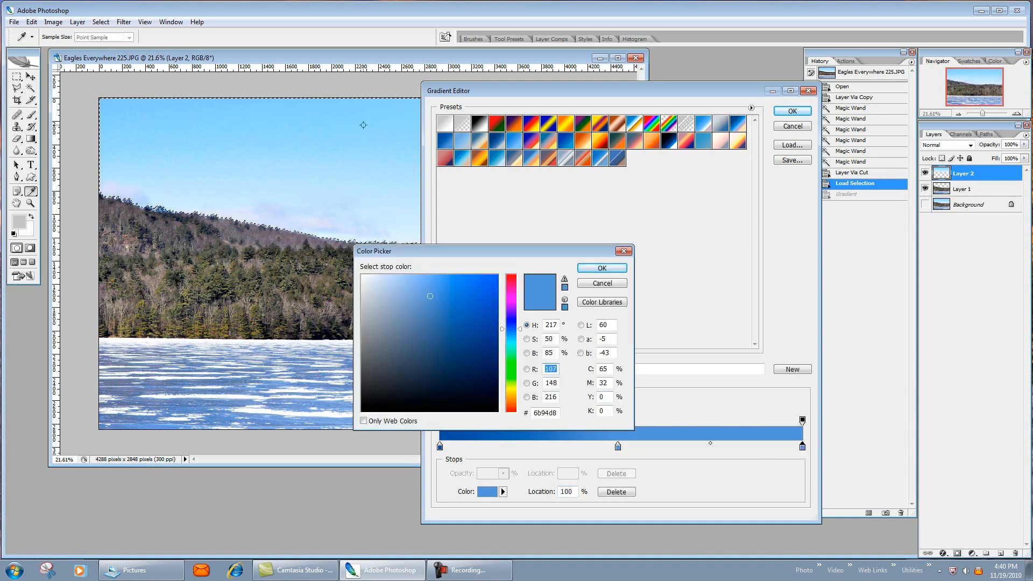
pyautogui.click(409, 275)
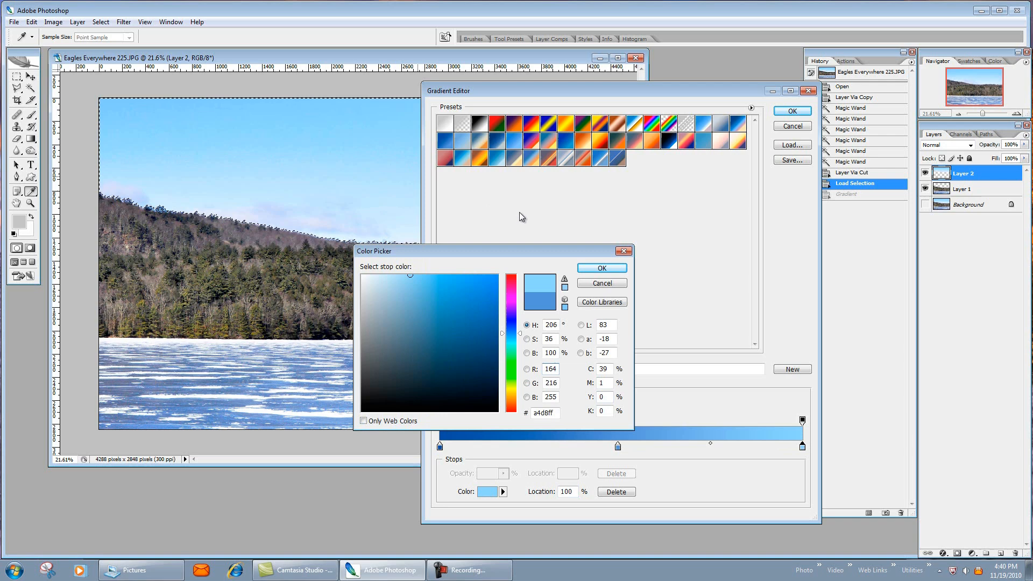
pyautogui.click(601, 267)
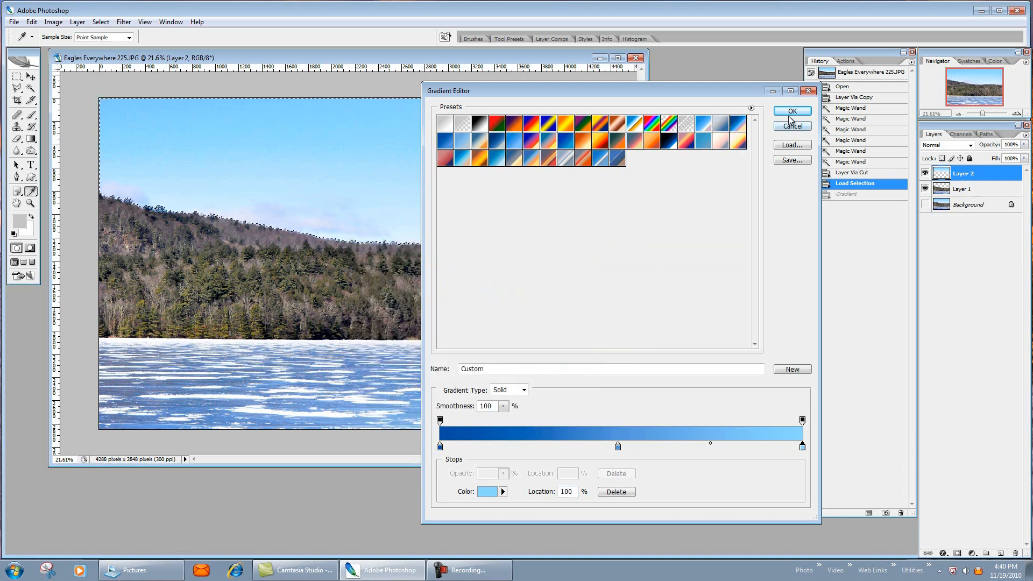
pyautogui.click(791, 110)
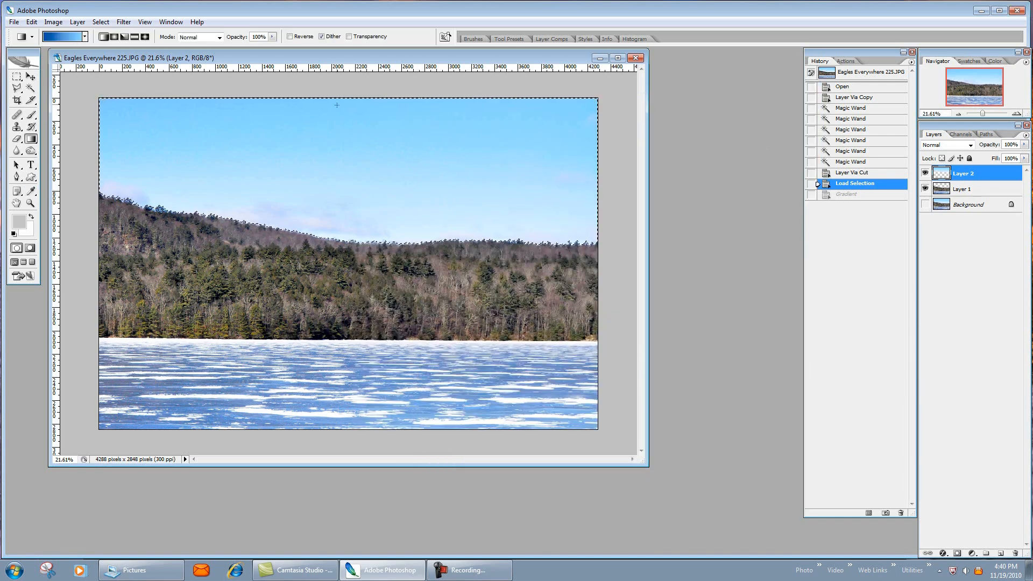
# Drag the deep-to-light blue gradient down over the sky selection
pyautogui.moveTo(337, 97); pyautogui.dragTo(334, 190)
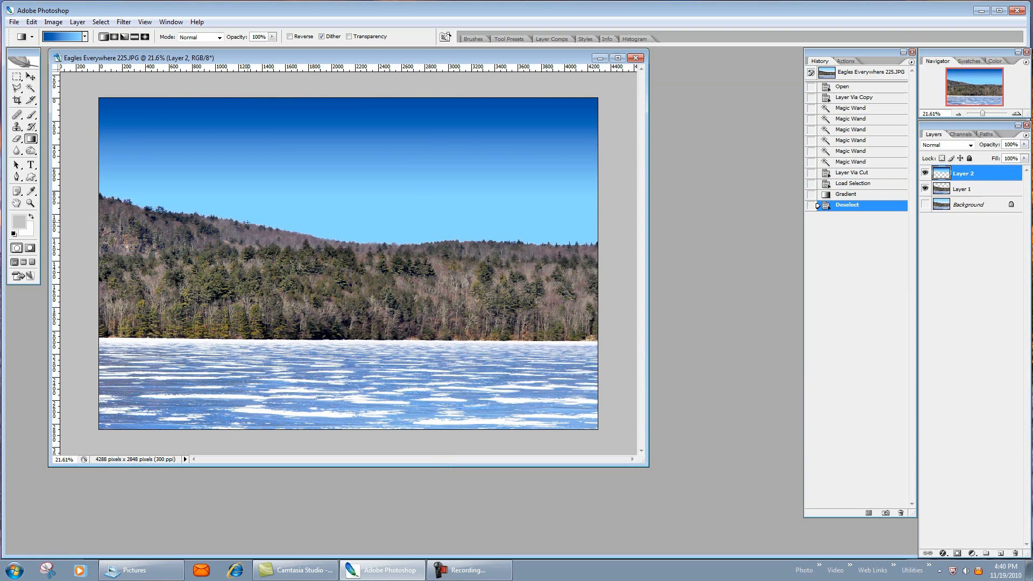
pyautogui.moveTo(414, 235)
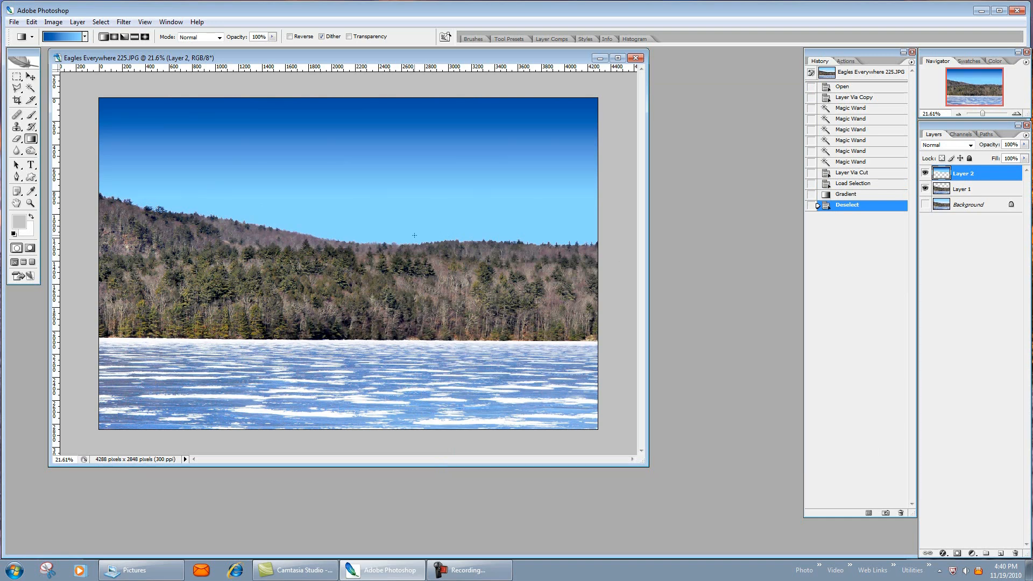
pyautogui.moveTo(381, 231)
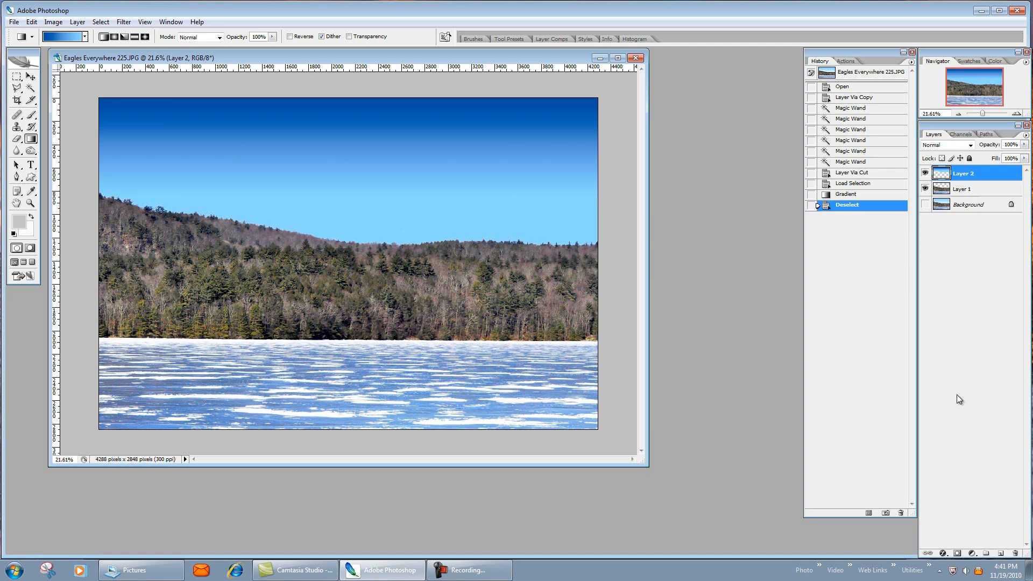
# Add Layer 3 beneath the landscape, stretch the gradient across the sky with Free Transform, and add Layer 4
pyautogui.click(892, 513)
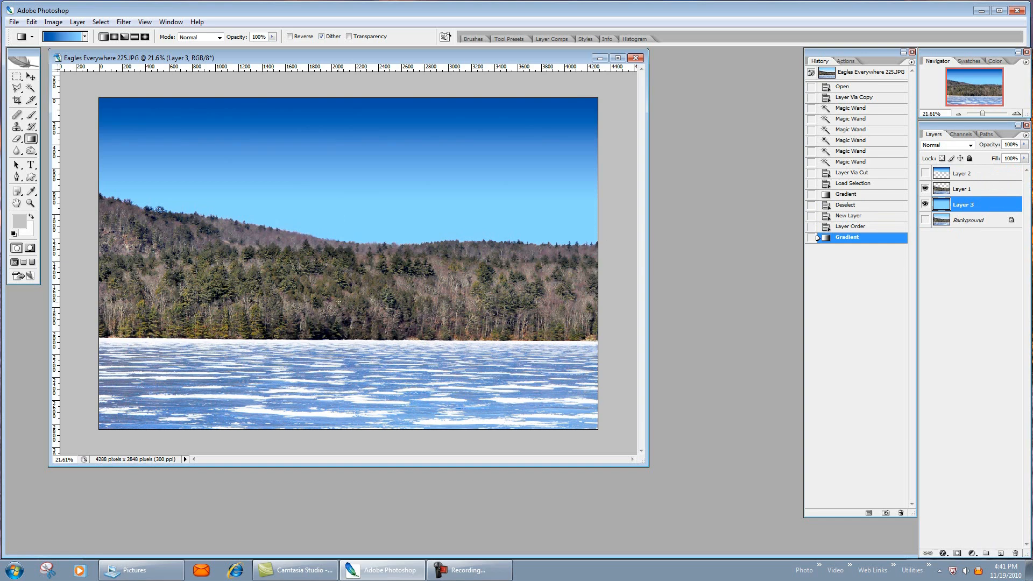
pyautogui.click(17, 77)
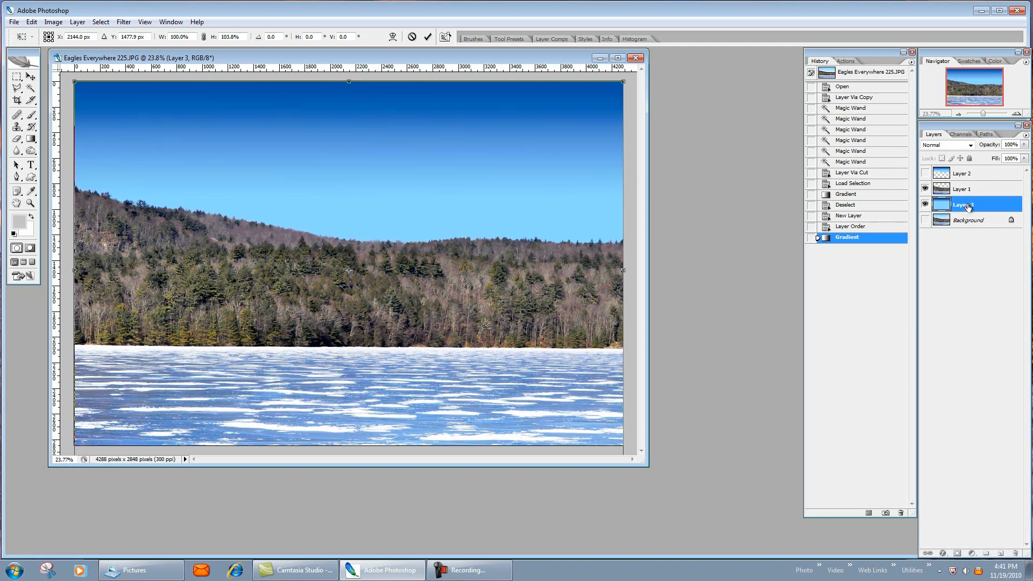
pyautogui.click(966, 204)
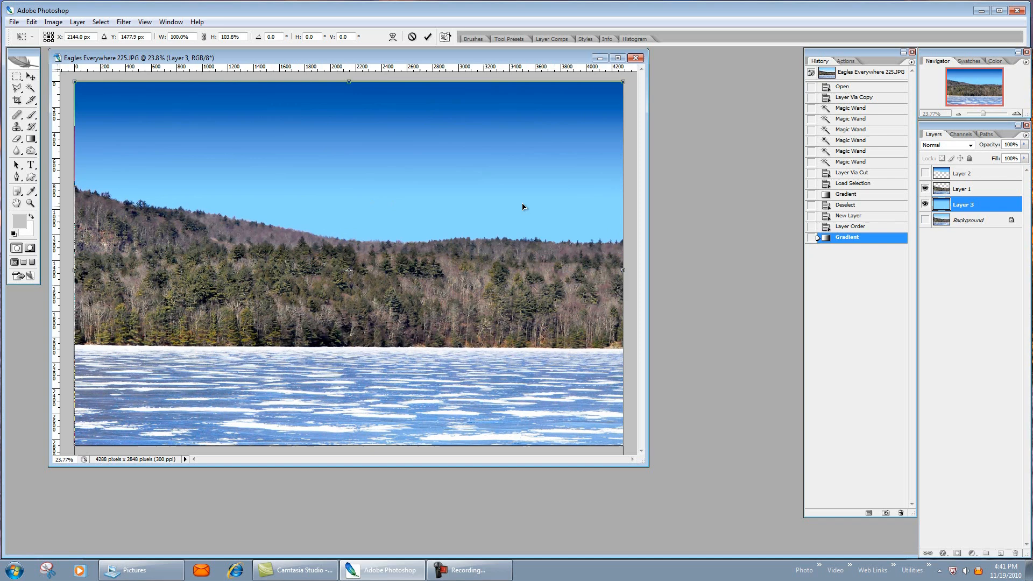
pyautogui.moveTo(524, 206)
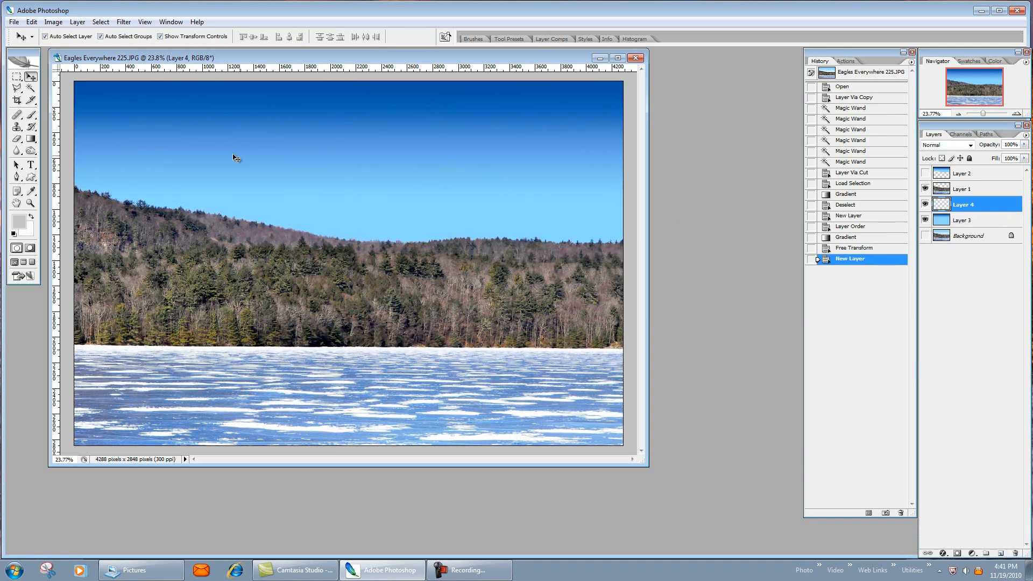
pyautogui.click(17, 114)
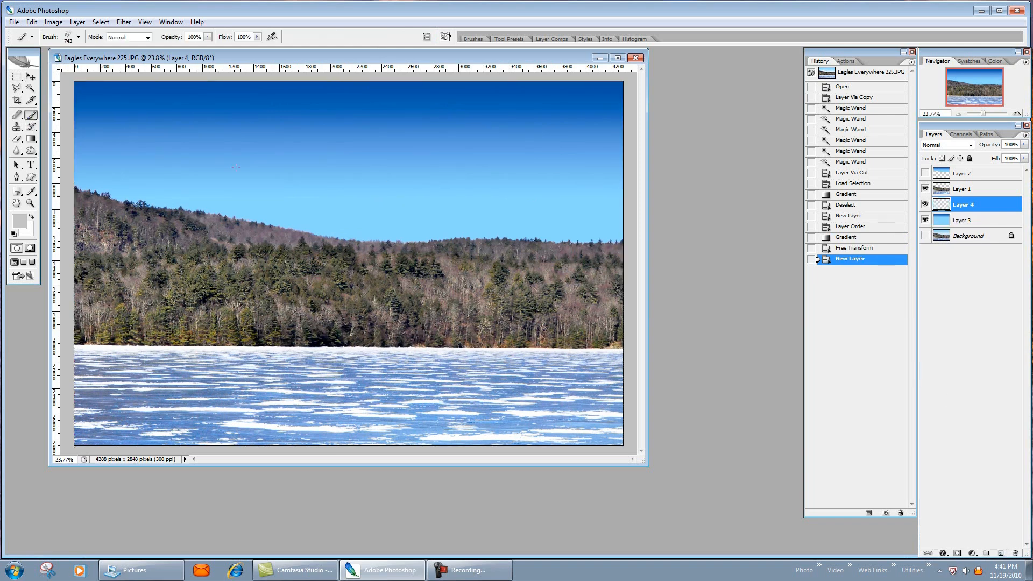
# Load the Clouds 1 brush set and choose the large 999 px cloud brush
pyautogui.click(78, 36)
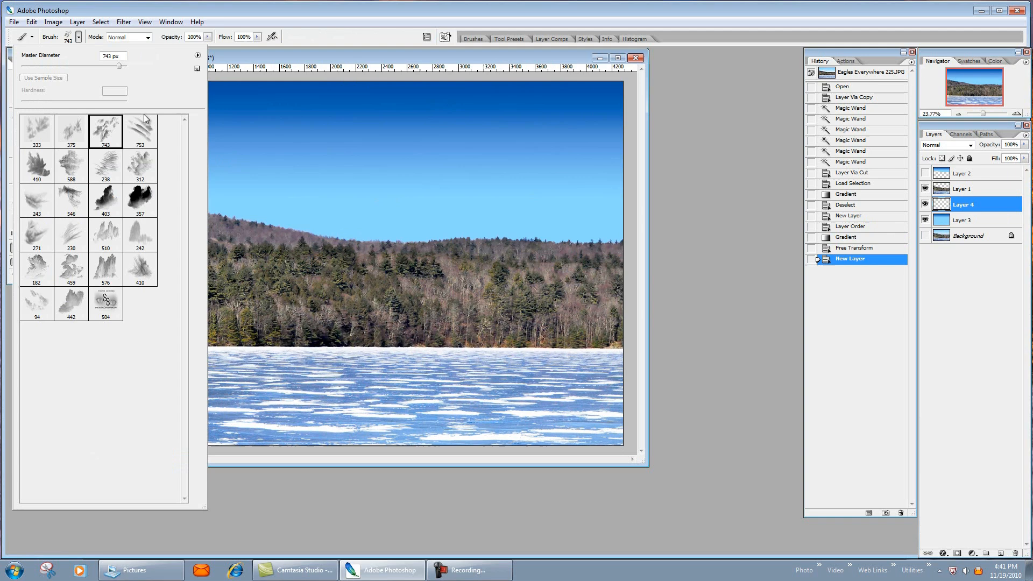
pyautogui.click(196, 56)
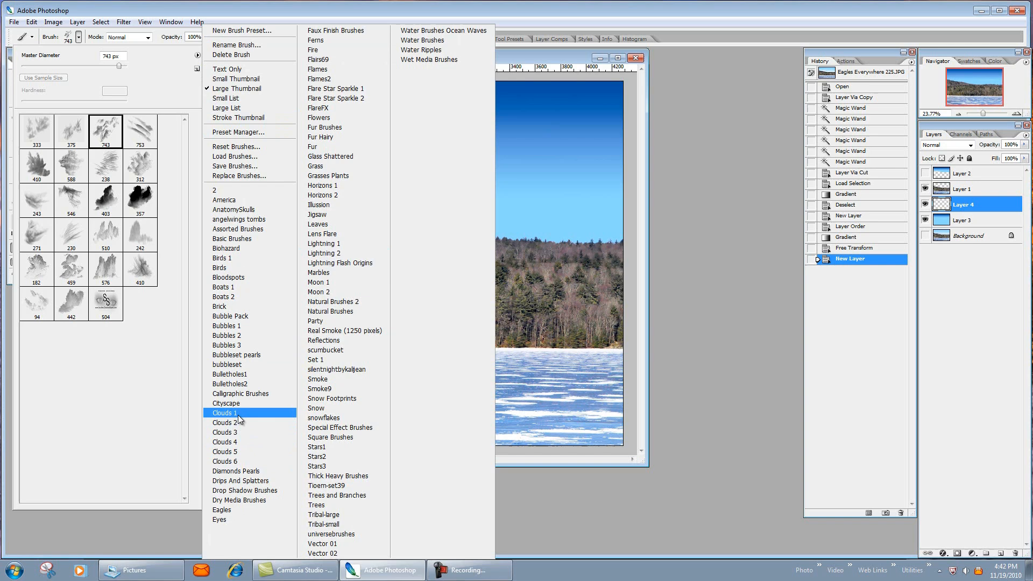
pyautogui.click(225, 414)
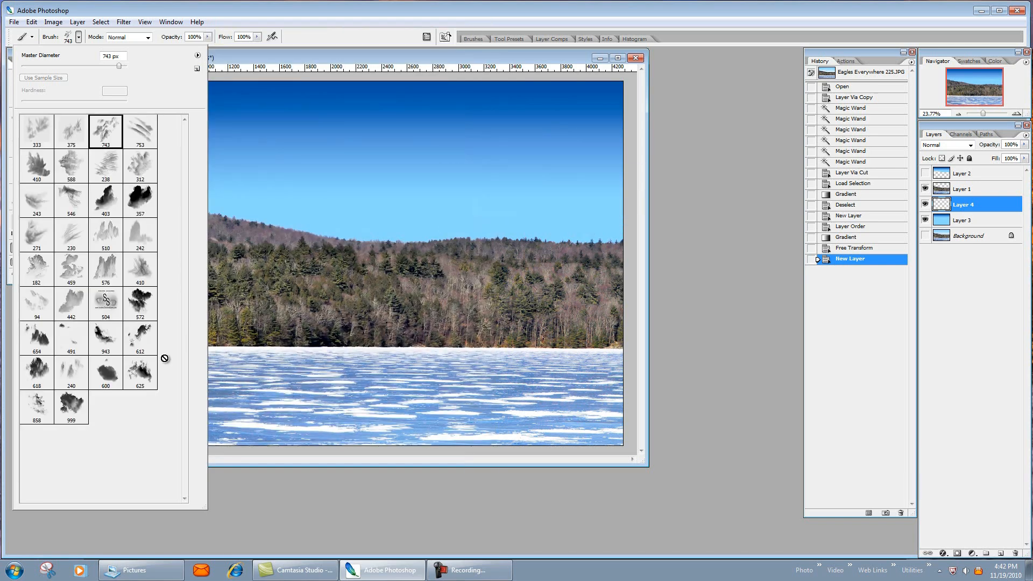
pyautogui.moveTo(89, 286)
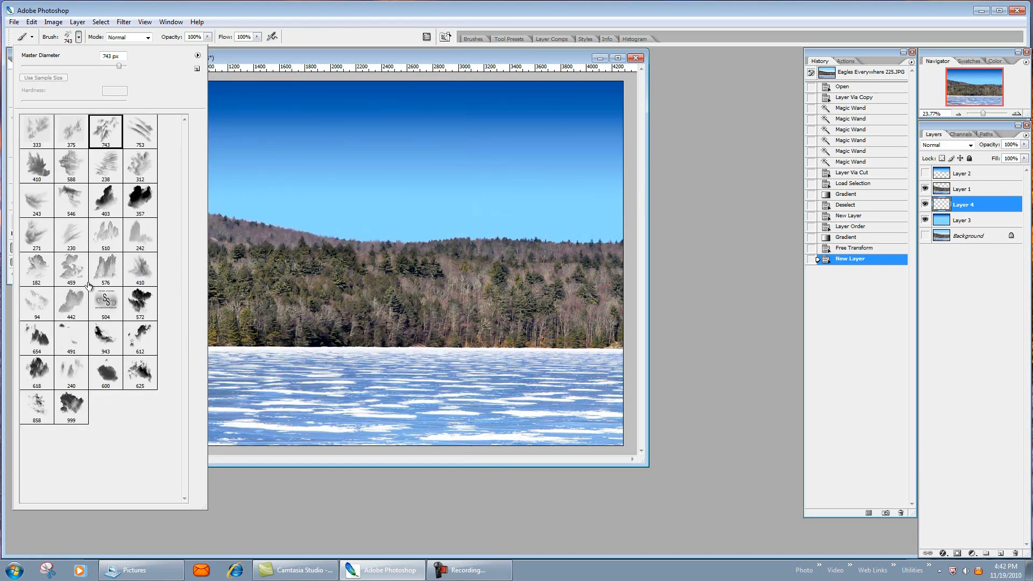
pyautogui.moveTo(77, 347)
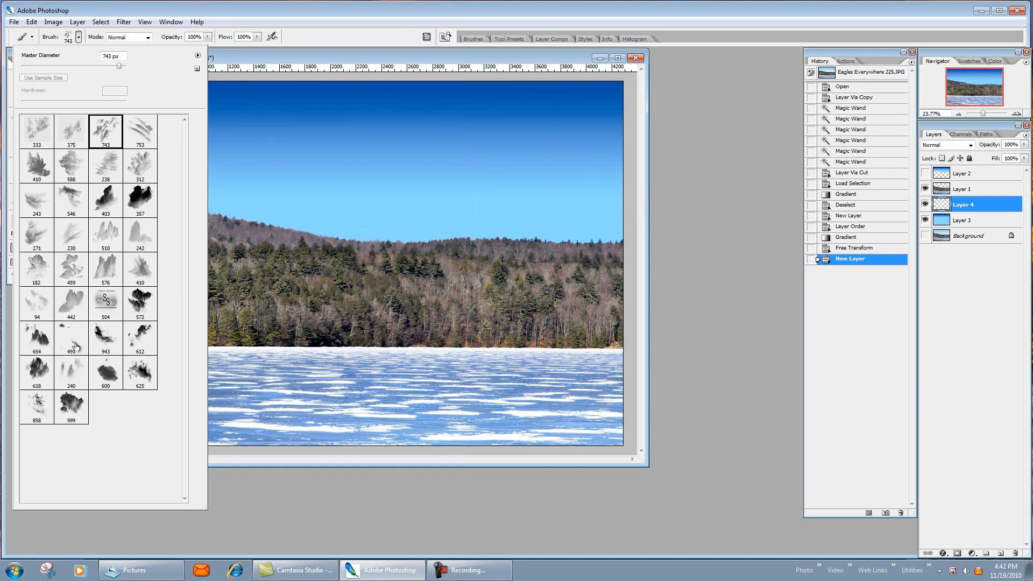
pyautogui.moveTo(74, 408)
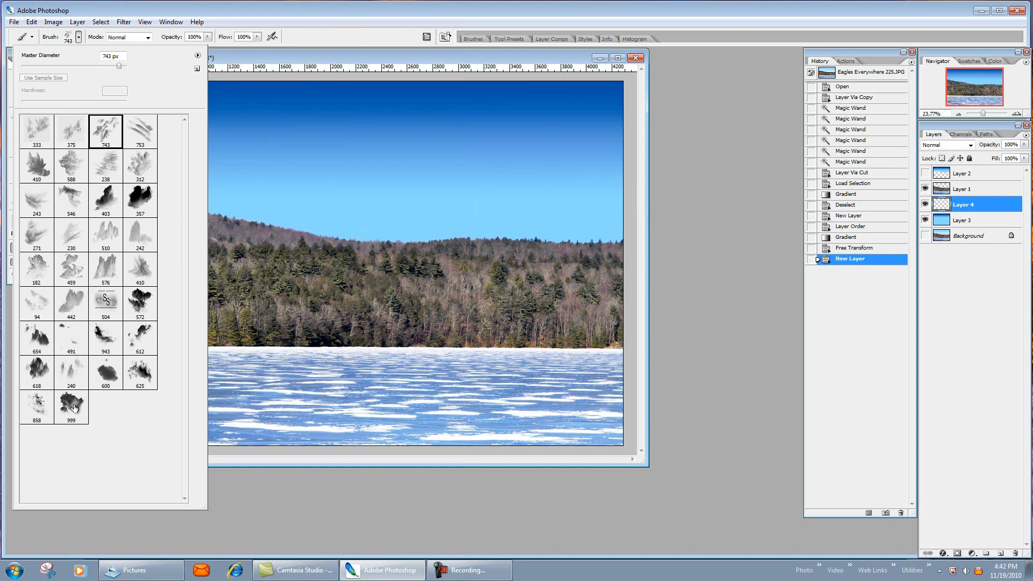
pyautogui.click(71, 407)
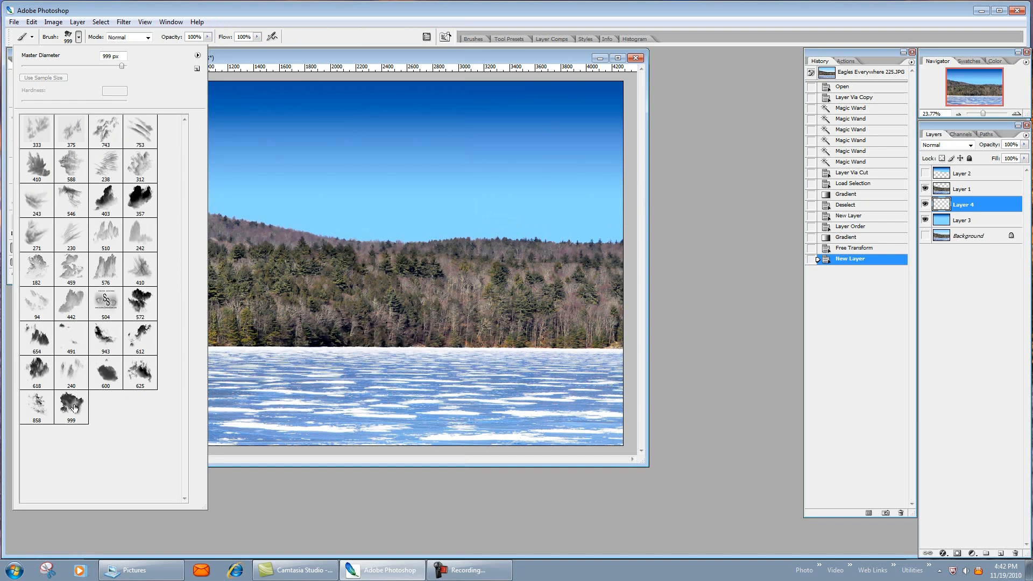
pyautogui.moveTo(400, 174)
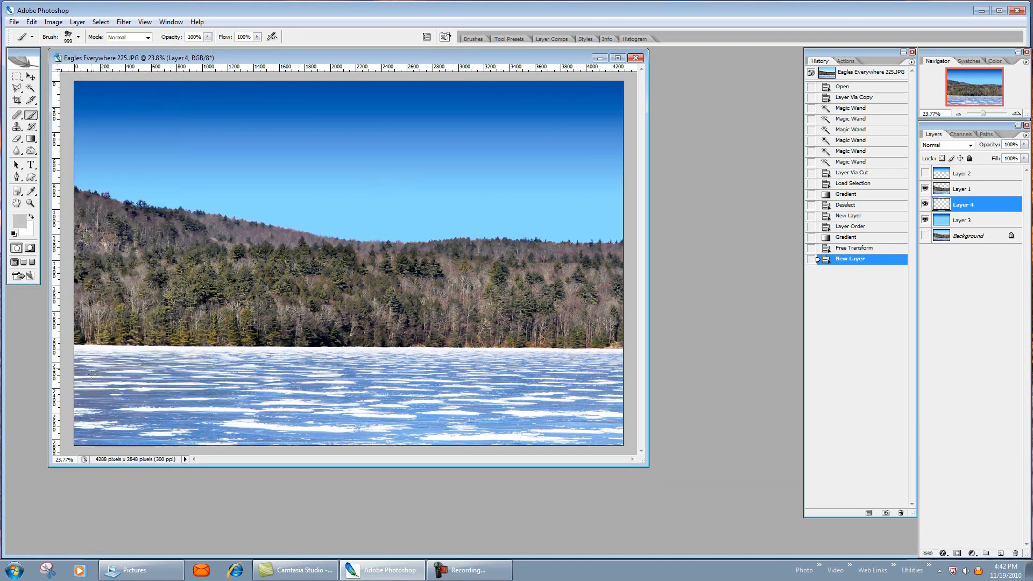
# Set a light grey foreground colour and reduce the cloud brush to 626 px for stamping clouds
pyautogui.click(75, 36)
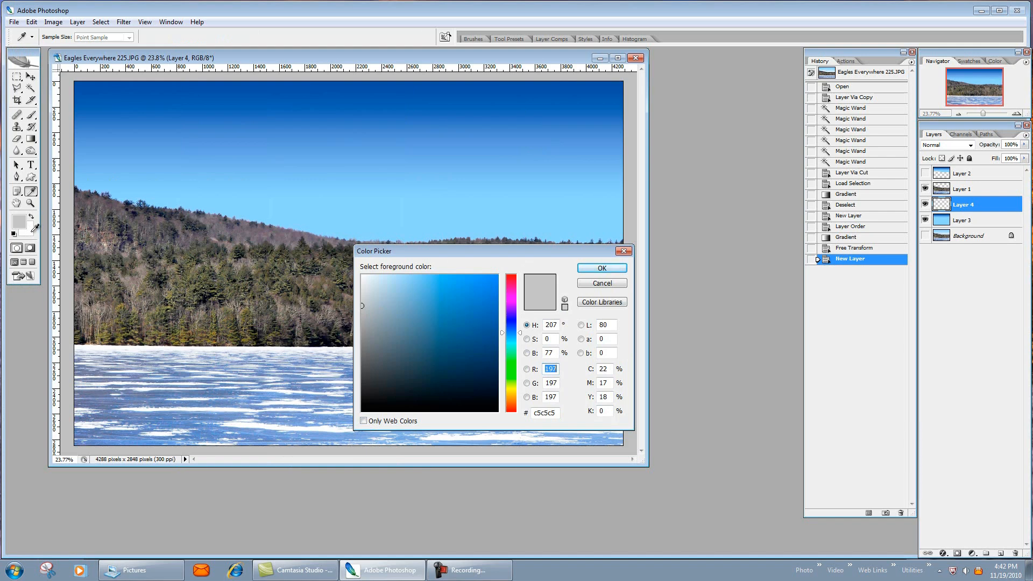
pyautogui.click(601, 267)
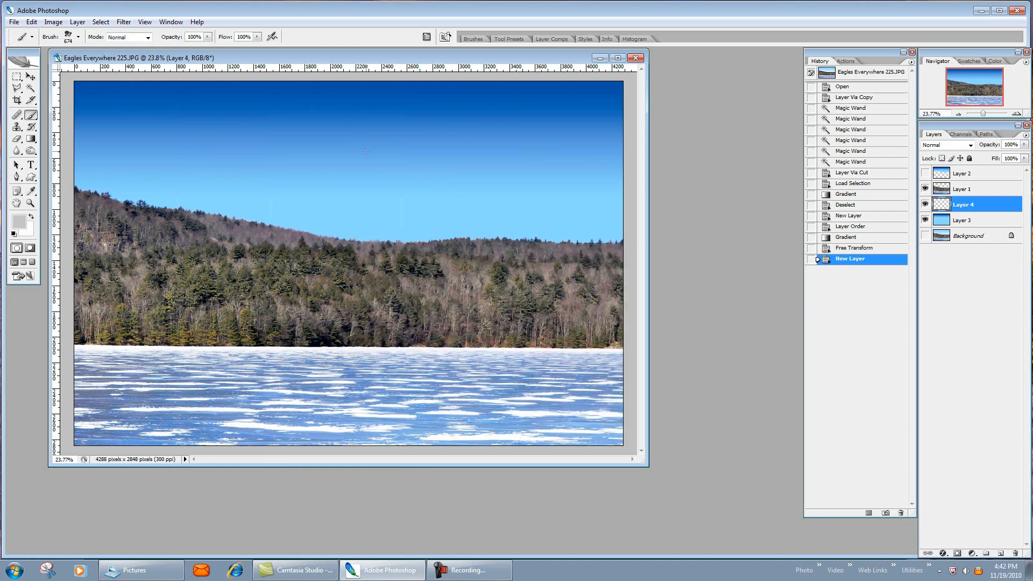
pyautogui.moveTo(148, 136)
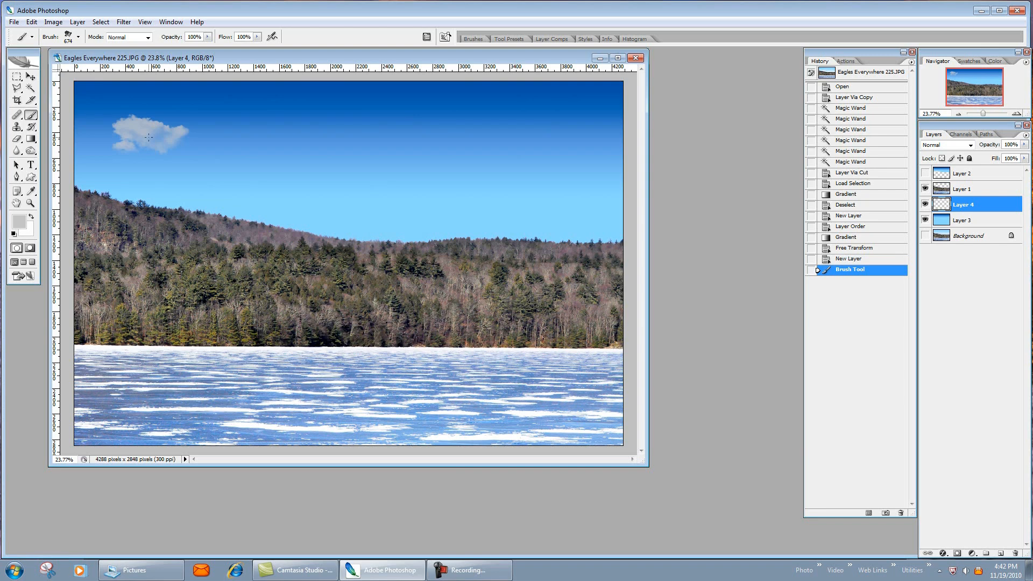
pyautogui.click(79, 36)
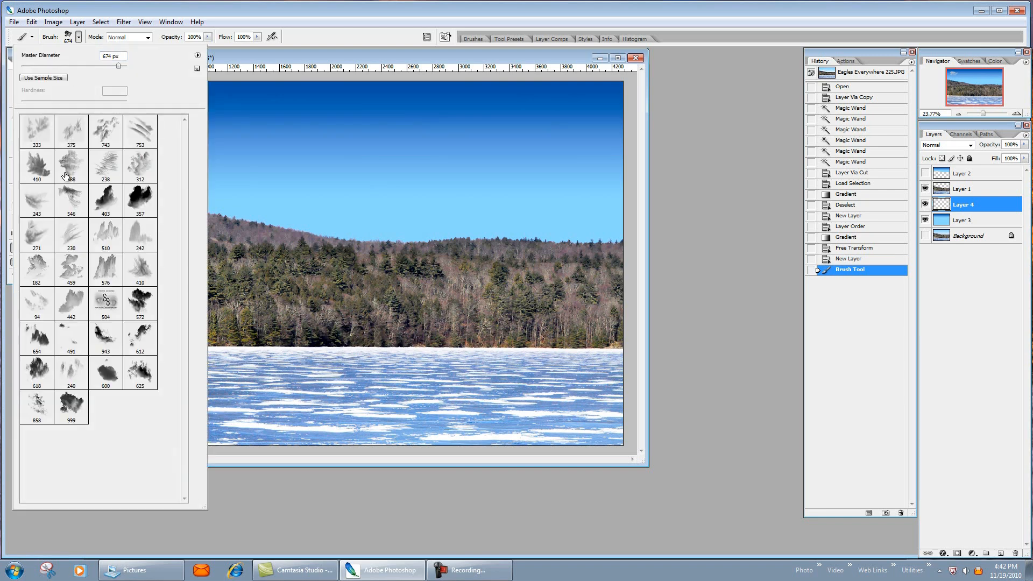
pyautogui.moveTo(43, 269)
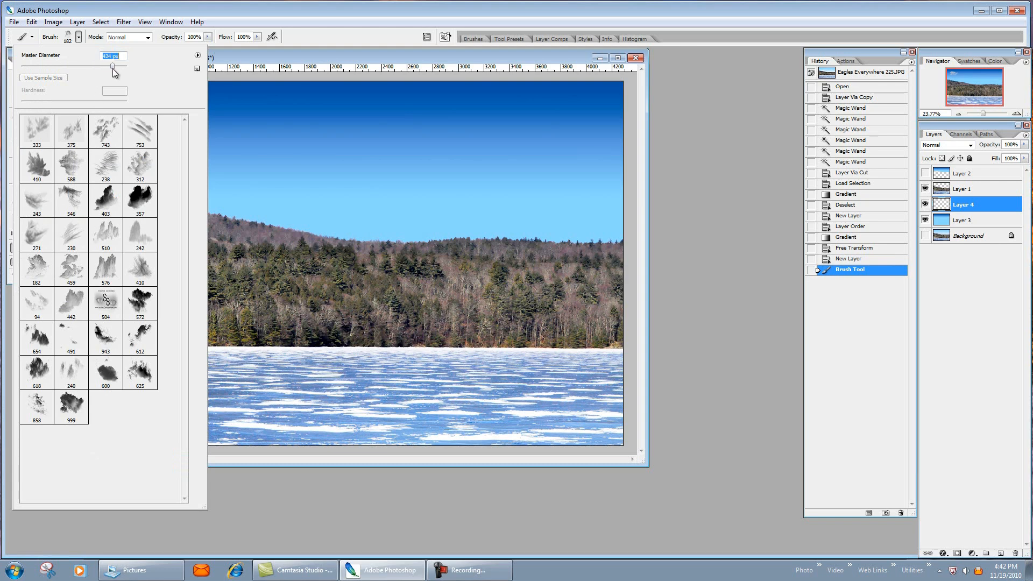
pyautogui.moveTo(112, 64); pyautogui.dragTo(118, 65)
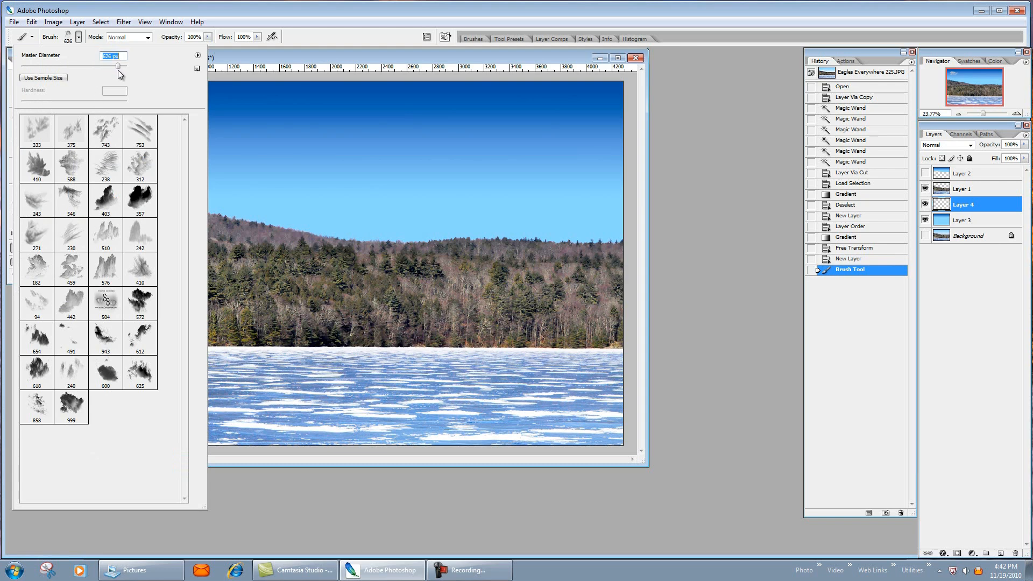
pyautogui.moveTo(552, 132)
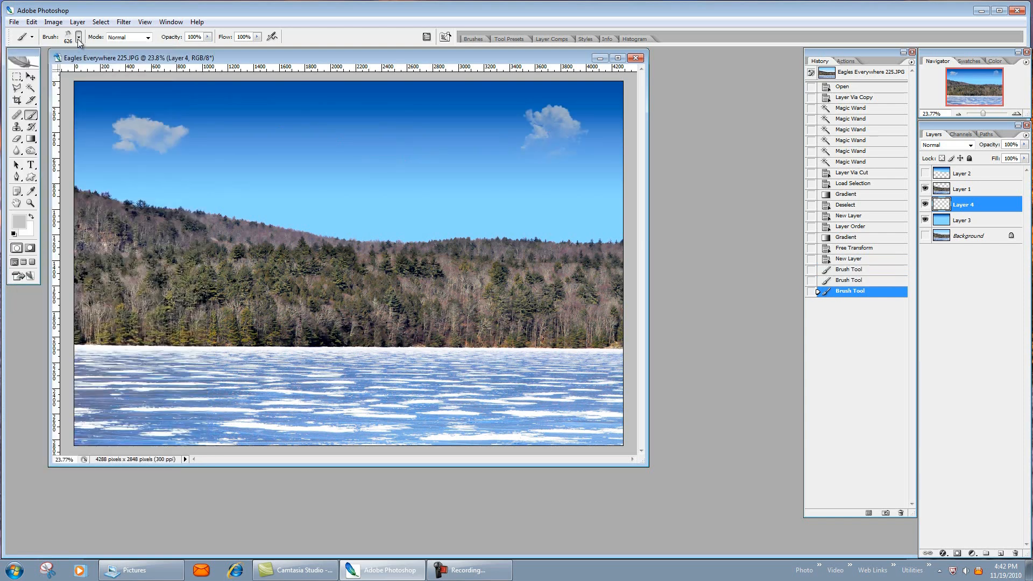
# Switch between smaller wispy cloud brushes to paint additional clouds on Layer 4
pyautogui.click(78, 36)
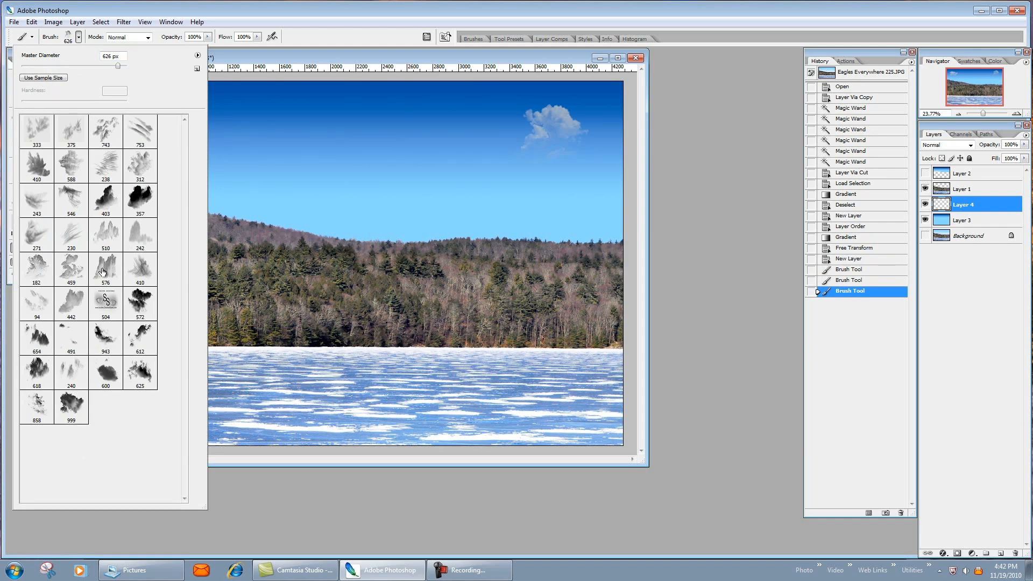
pyautogui.click(70, 130)
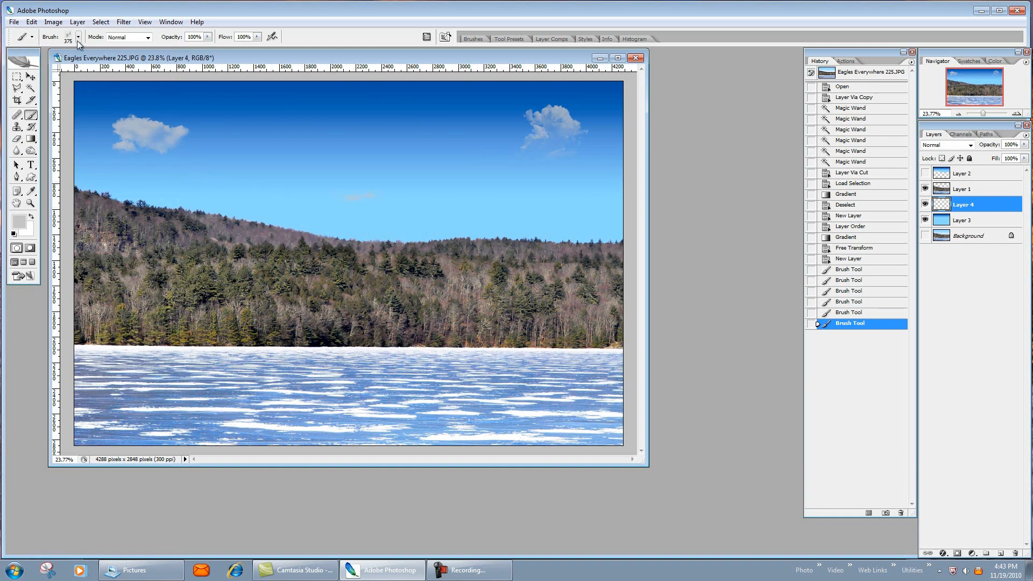
pyautogui.click(77, 37)
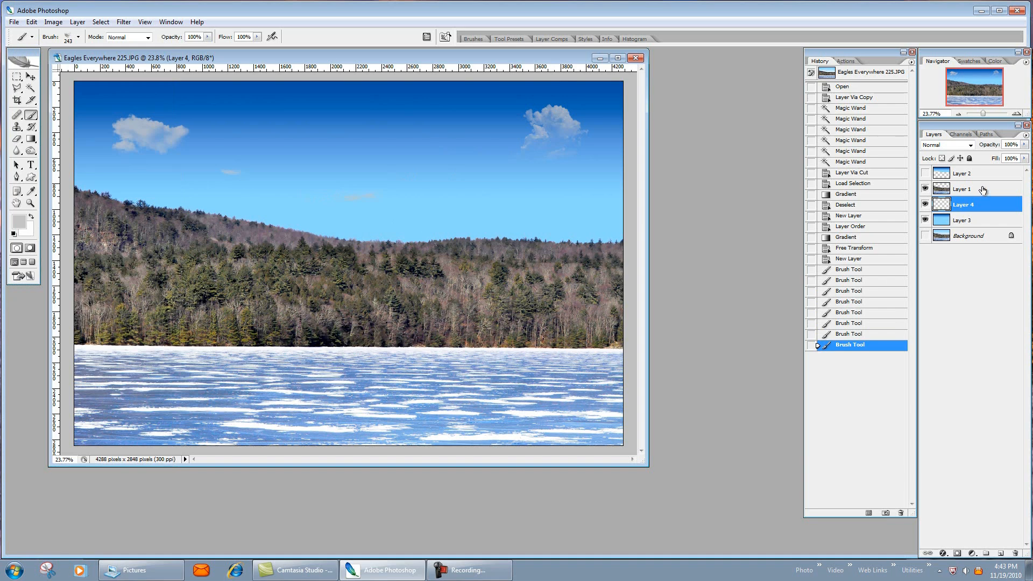
# Apply a High Pass filter at 7.6 px radius to the duplicated landscape Layer 1
pyautogui.click(963, 189)
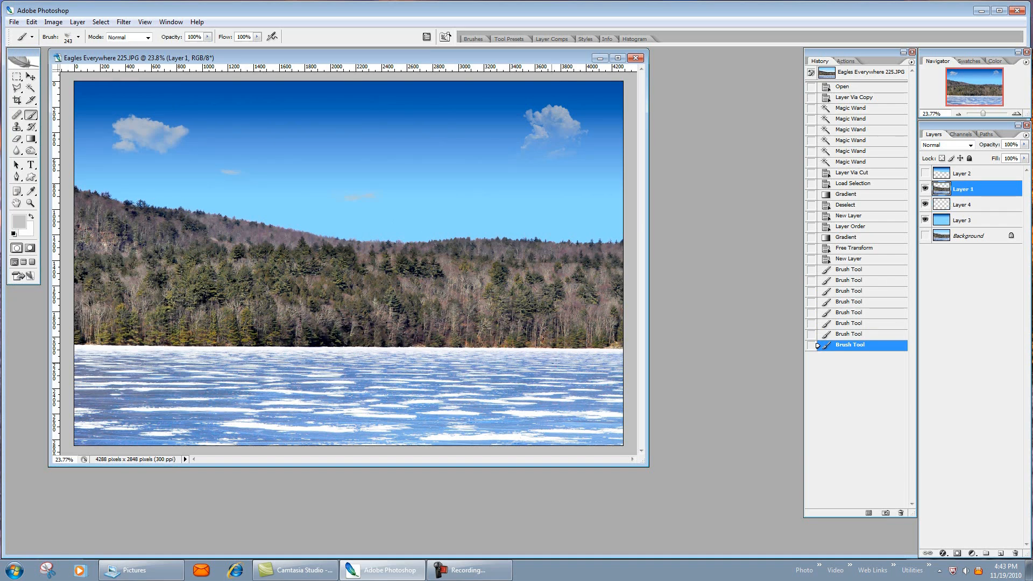
pyautogui.moveTo(715, 336)
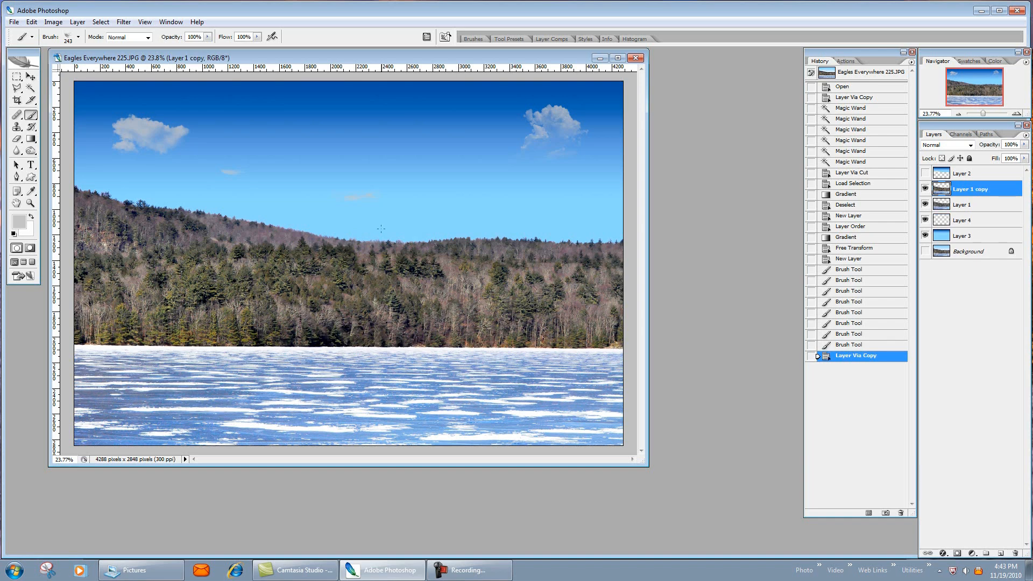
pyautogui.moveTo(123, 21)
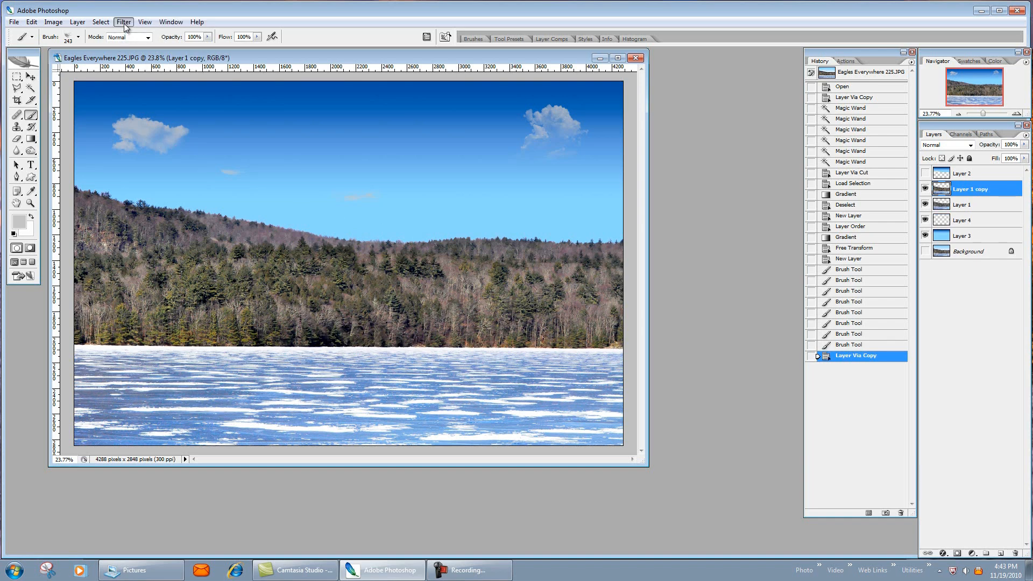
pyautogui.click(123, 21)
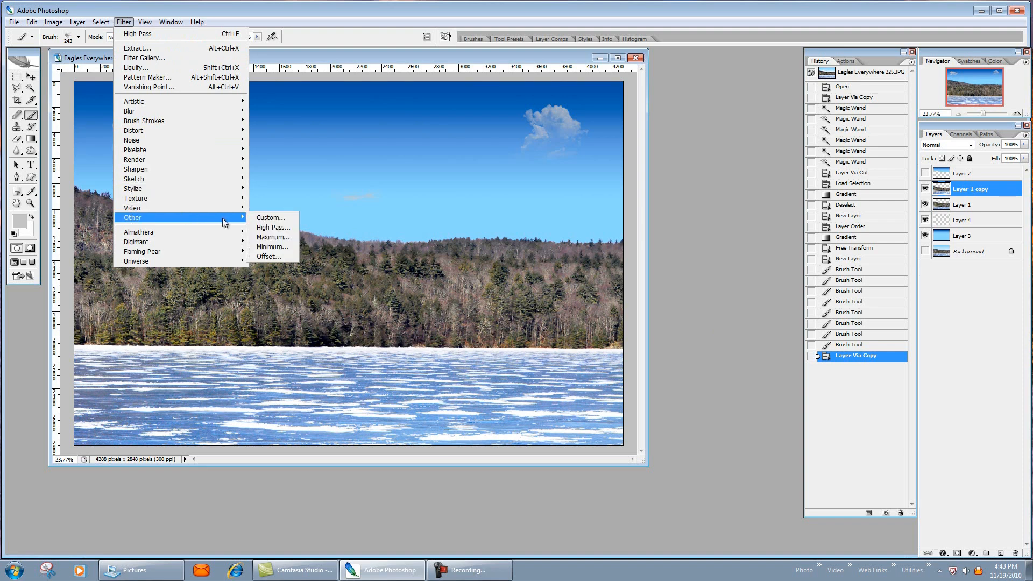
pyautogui.click(273, 228)
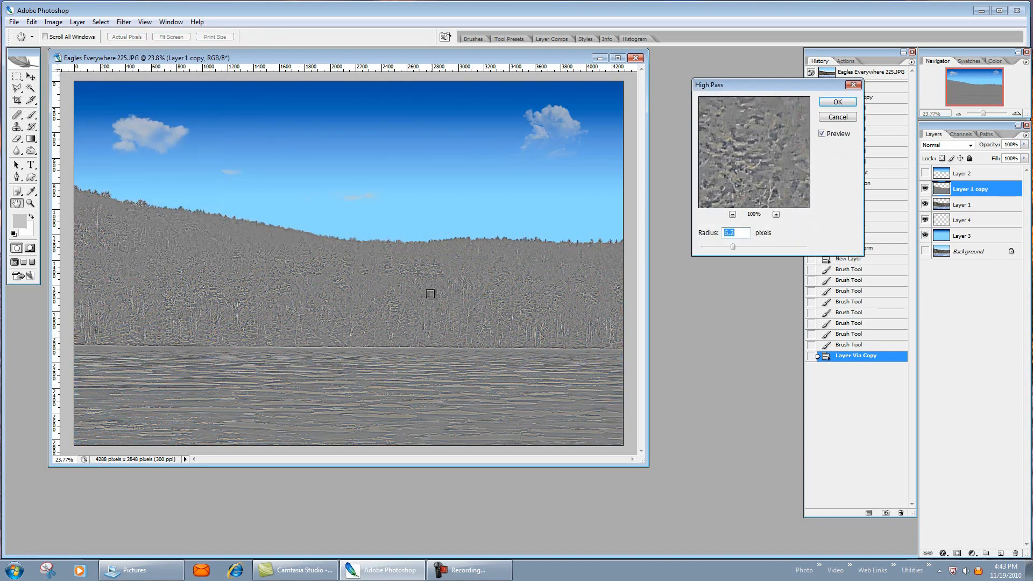
pyautogui.moveTo(292, 297)
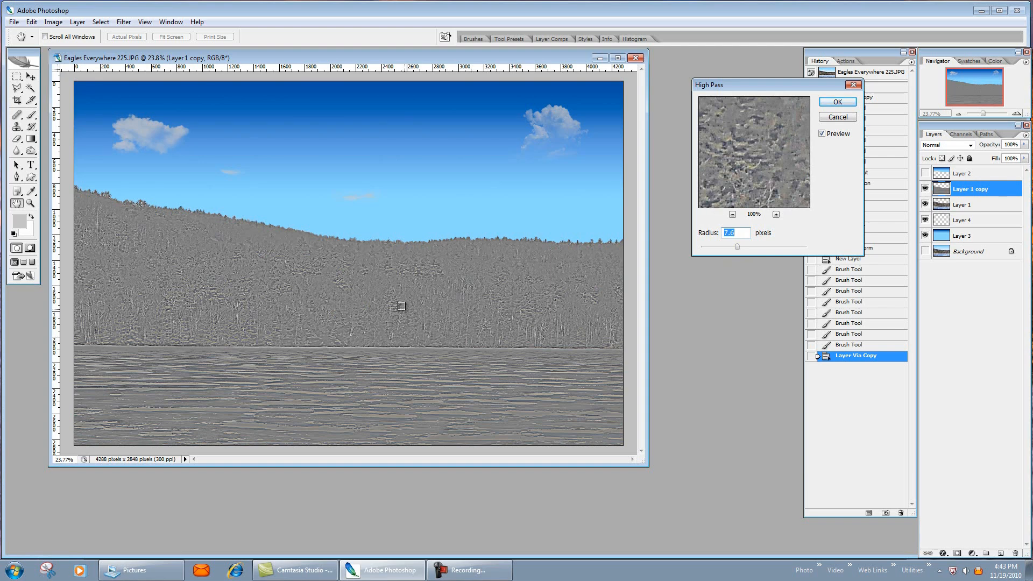
pyautogui.moveTo(139, 273)
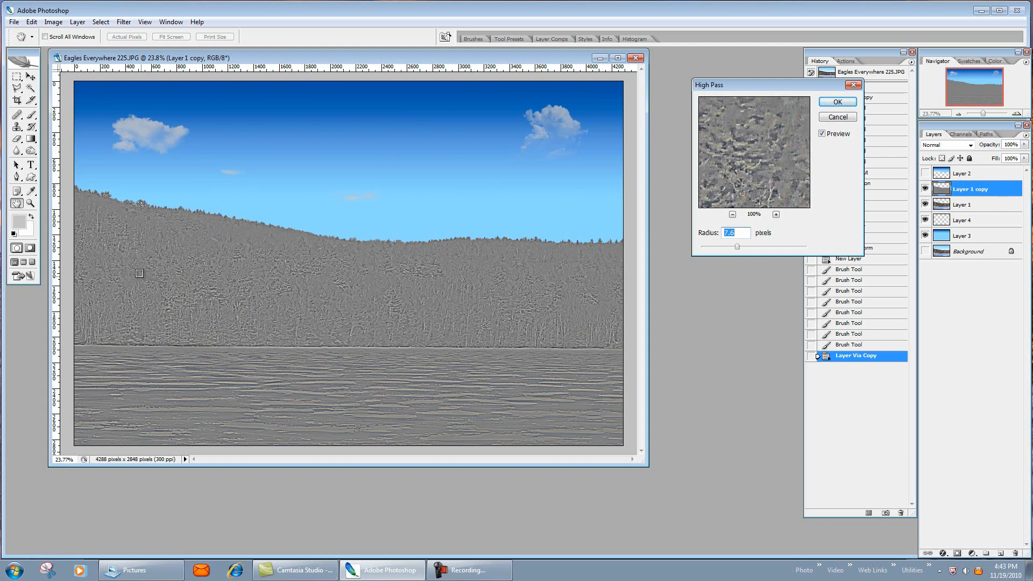
pyautogui.moveTo(467, 342)
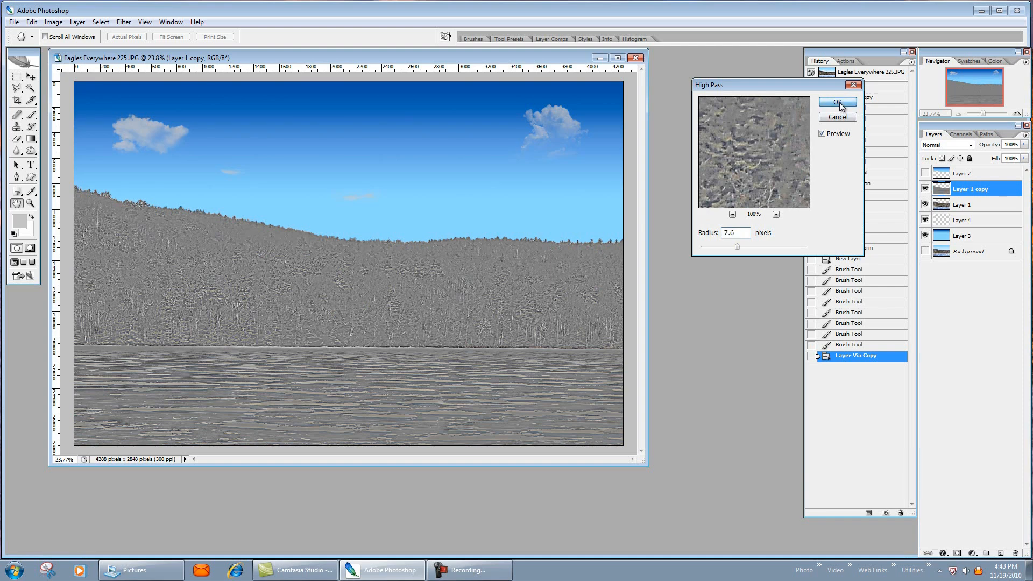
pyautogui.click(837, 100)
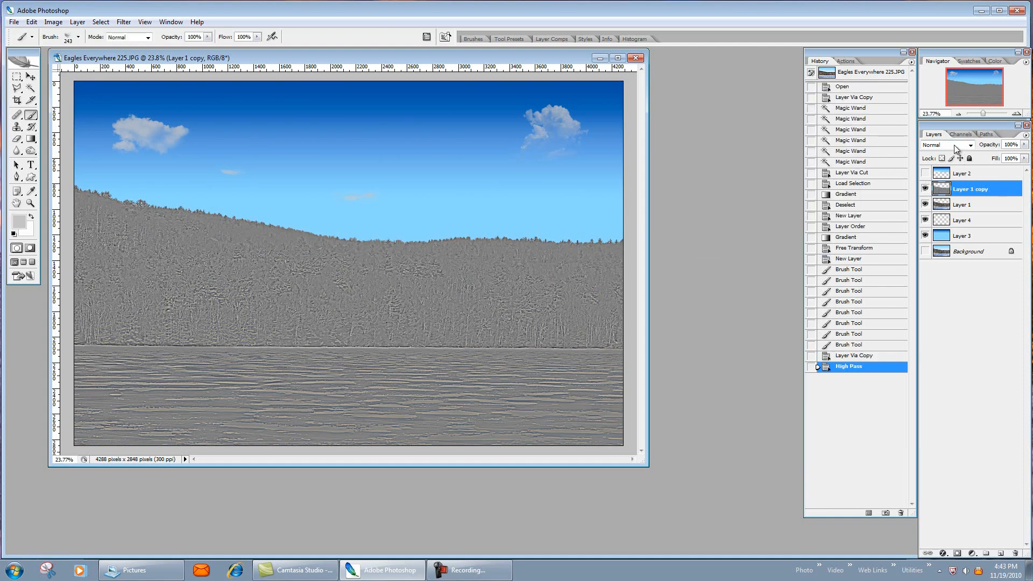
# Blend the high-pass layer as Soft Light and merge it down into the trees layer
pyautogui.click(947, 145)
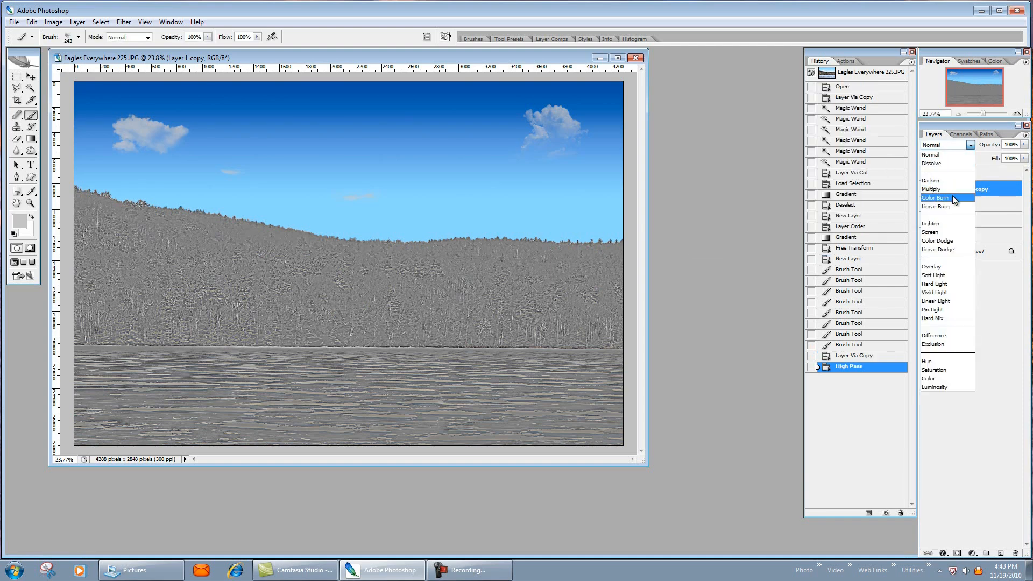
pyautogui.moveTo(932, 267)
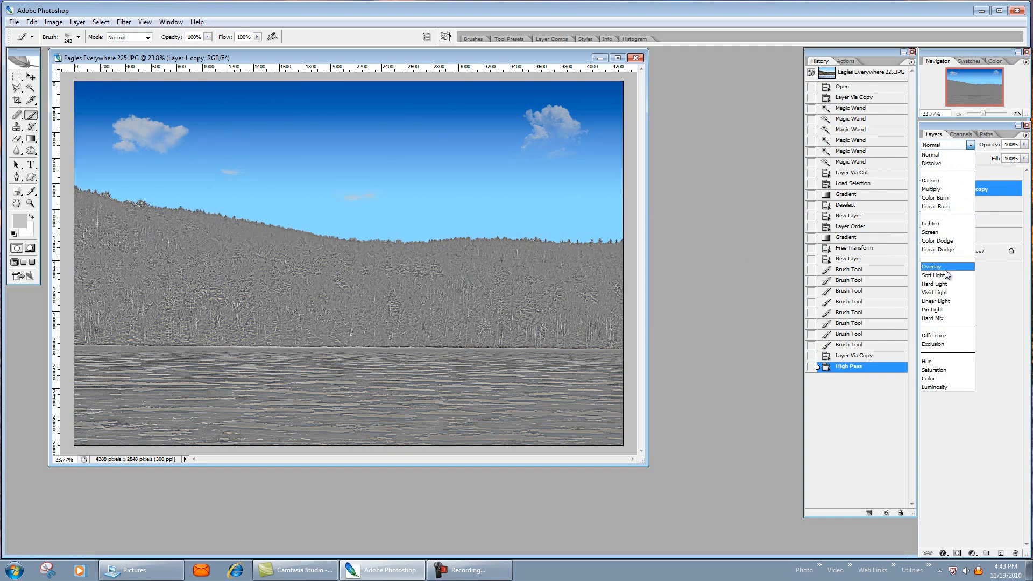
pyautogui.moveTo(934, 275)
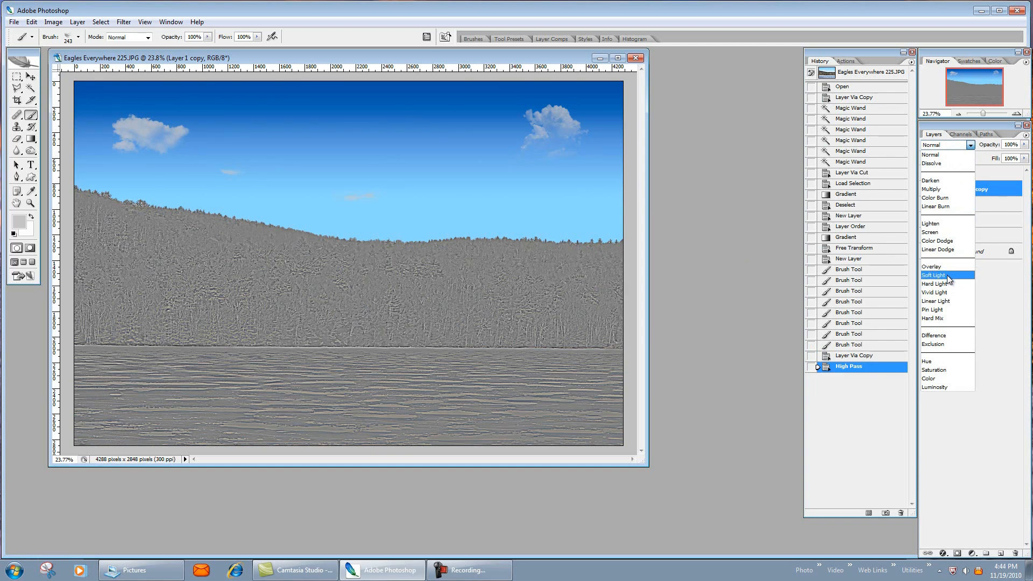
pyautogui.click(935, 275)
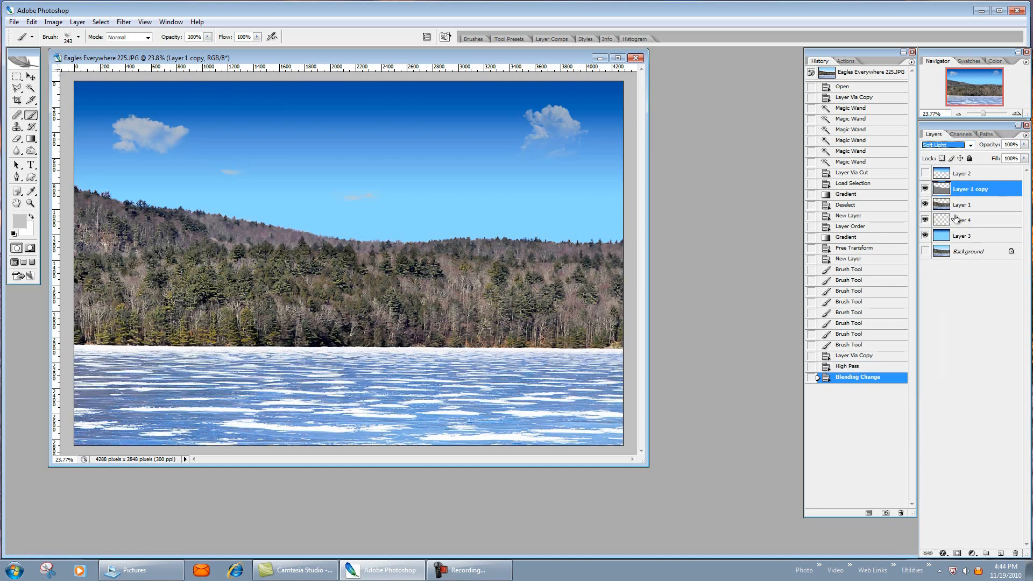
pyautogui.moveTo(987, 204)
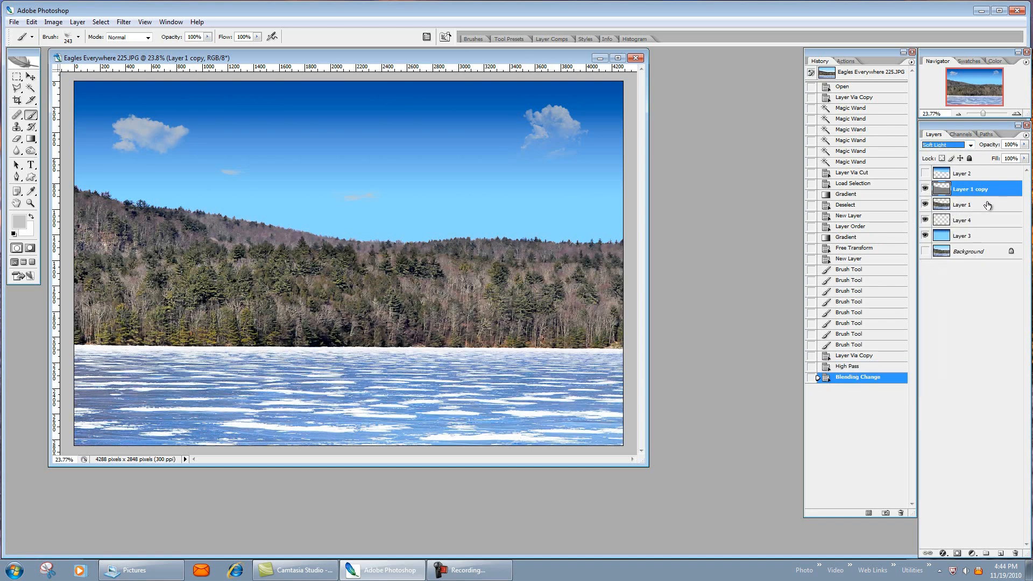
pyautogui.rightClick(970, 189)
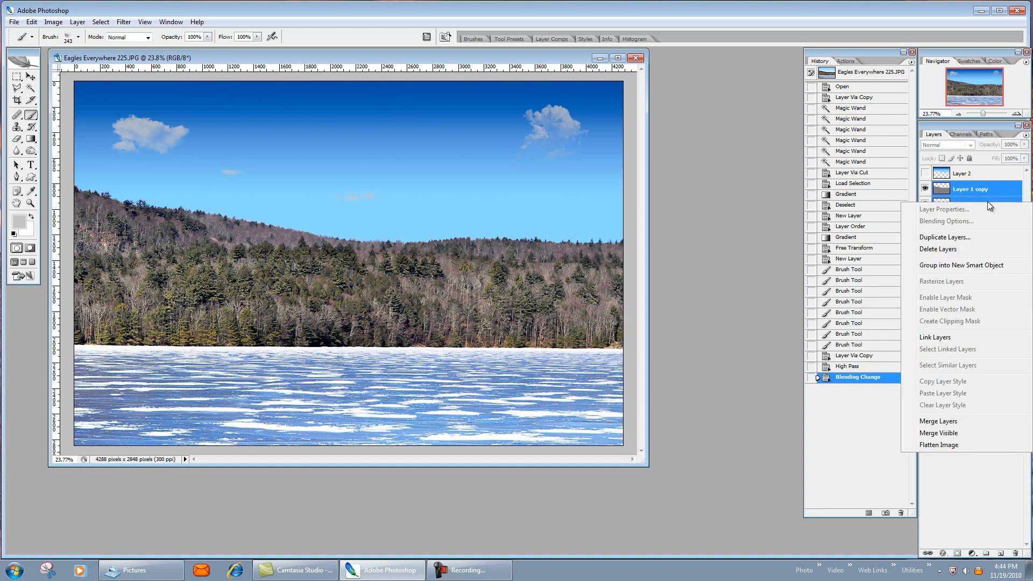
pyautogui.click(939, 421)
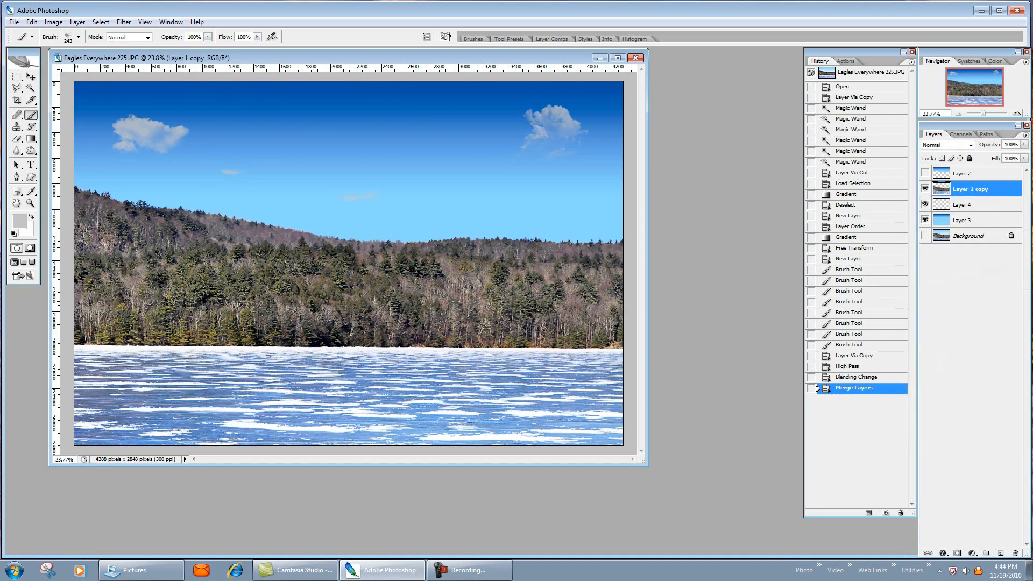
pyautogui.moveTo(641, 314)
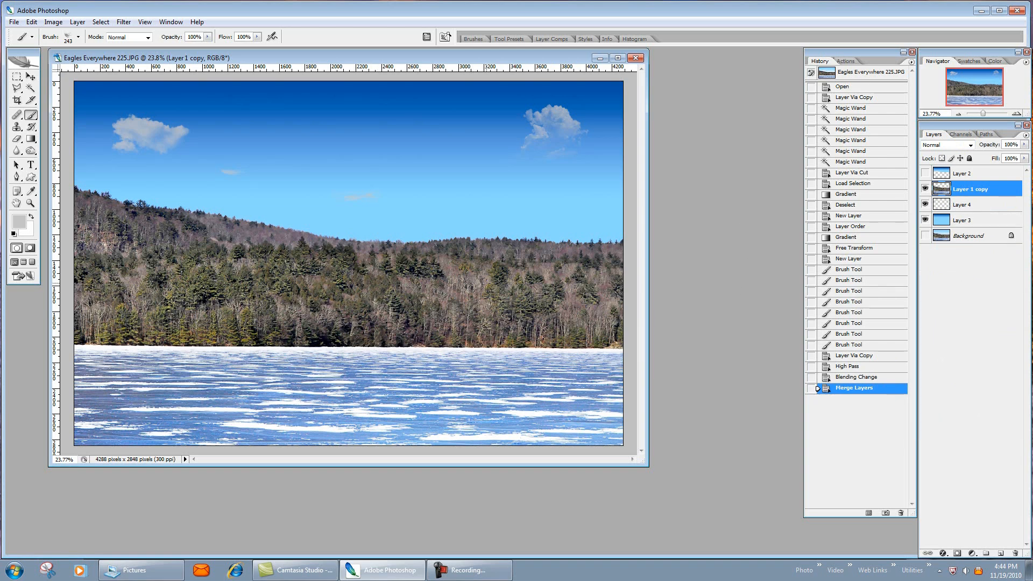
pyautogui.moveTo(688, 263)
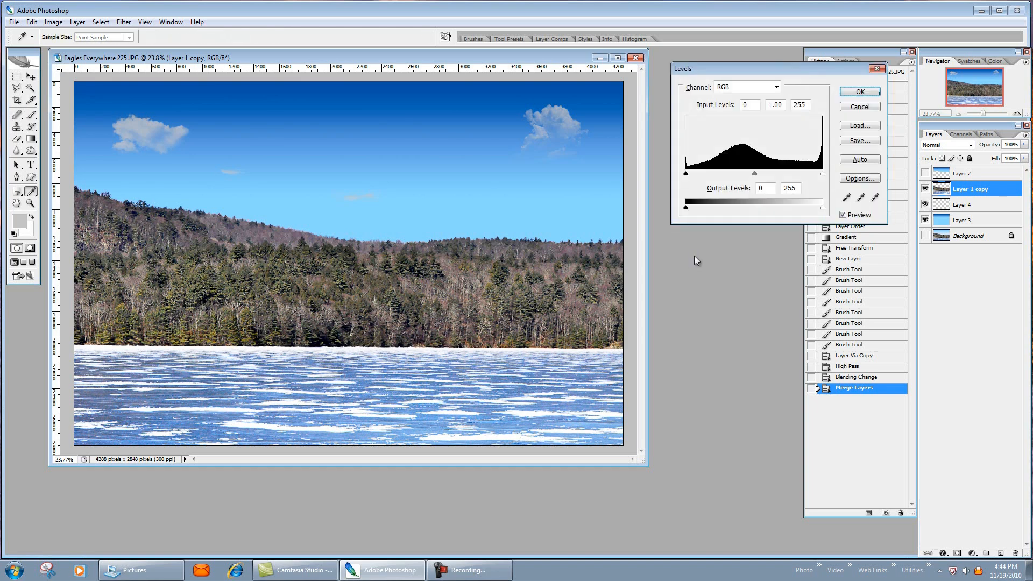
pyautogui.moveTo(690, 182)
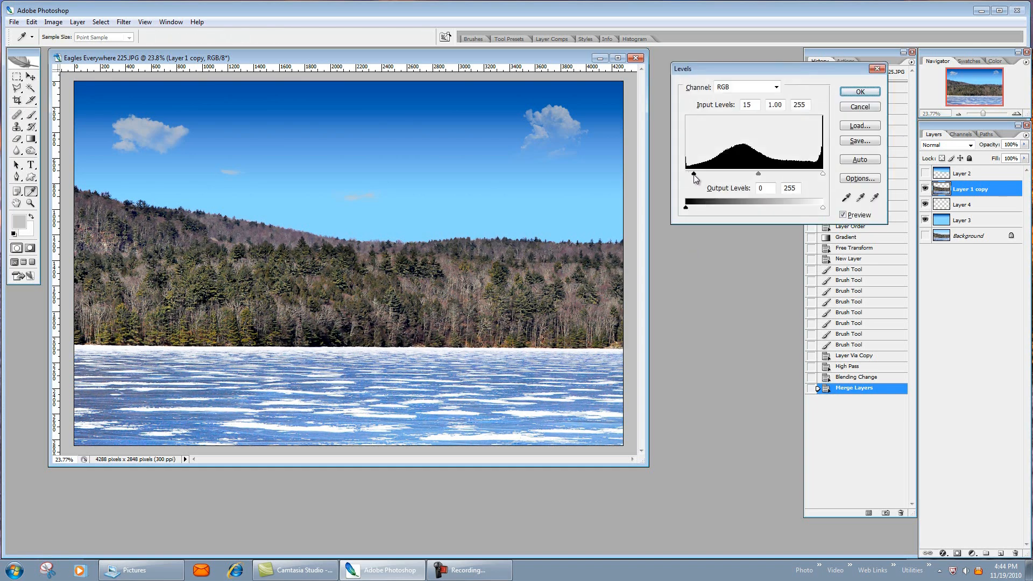
# Apply a Levels adjustment with black input 15 to deepen the tree shadows
pyautogui.tripleClick(748, 105)
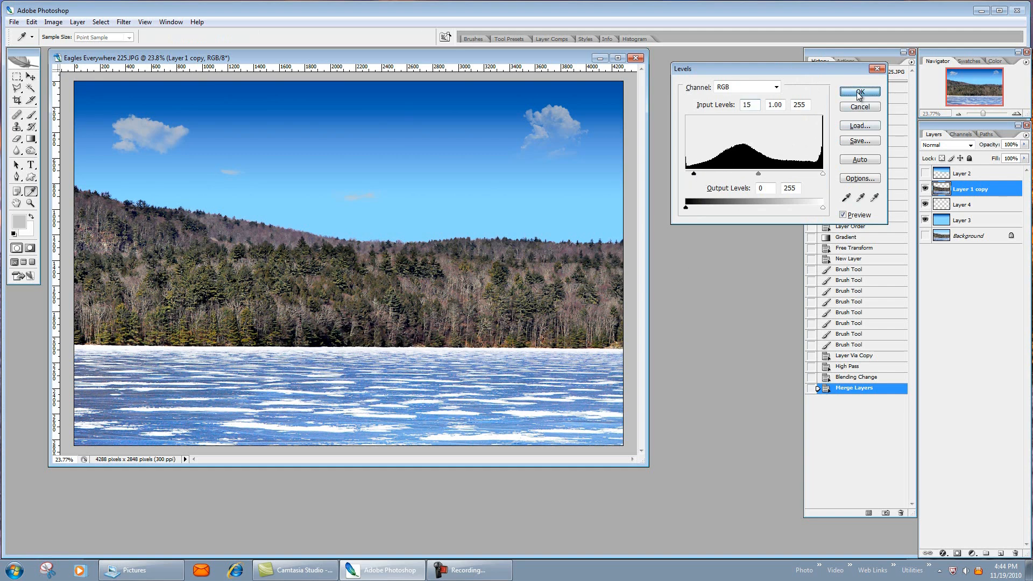
pyautogui.click(860, 92)
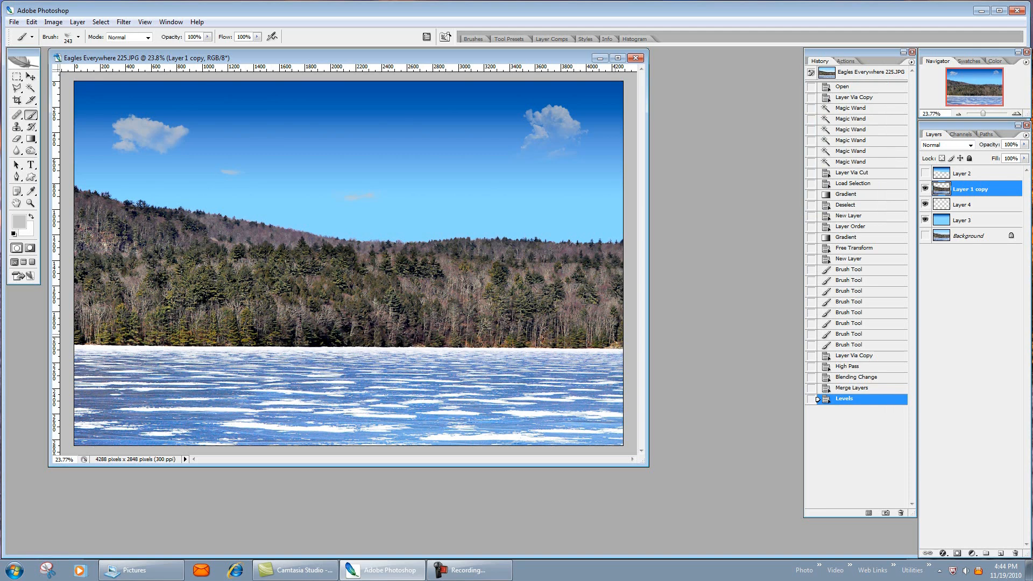
pyautogui.moveTo(642, 342)
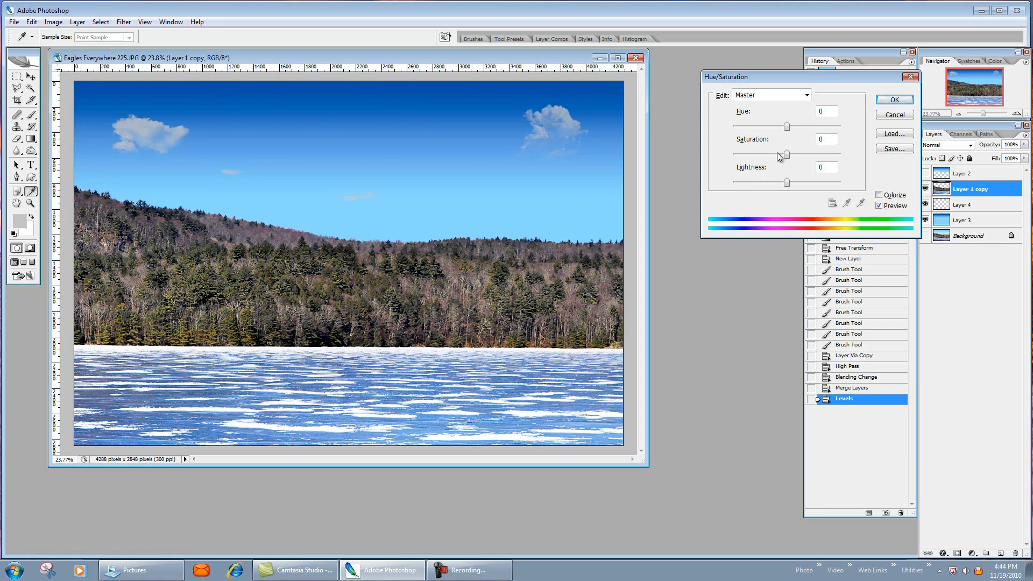
pyautogui.moveTo(790, 161)
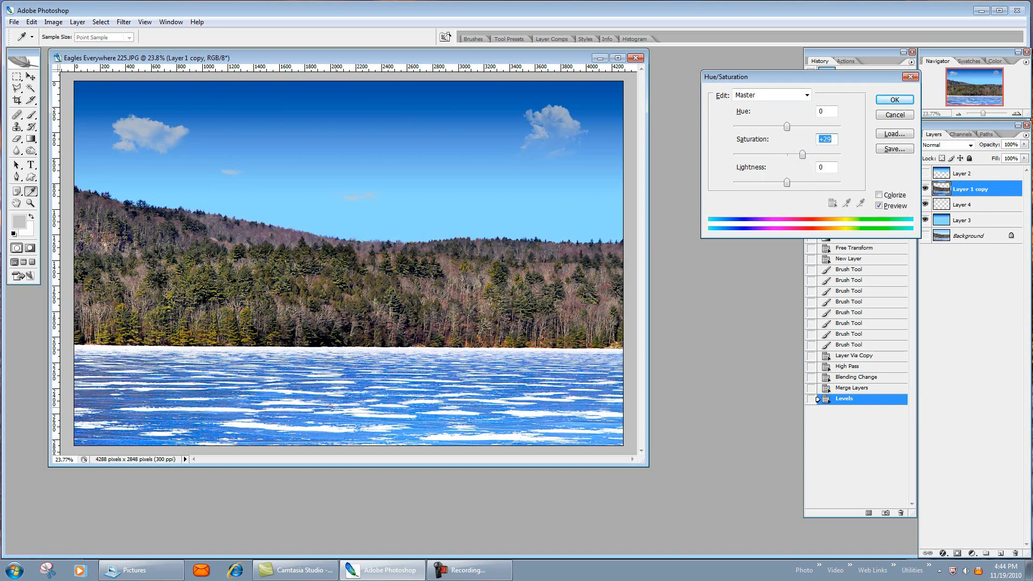
pyautogui.moveTo(774, 176)
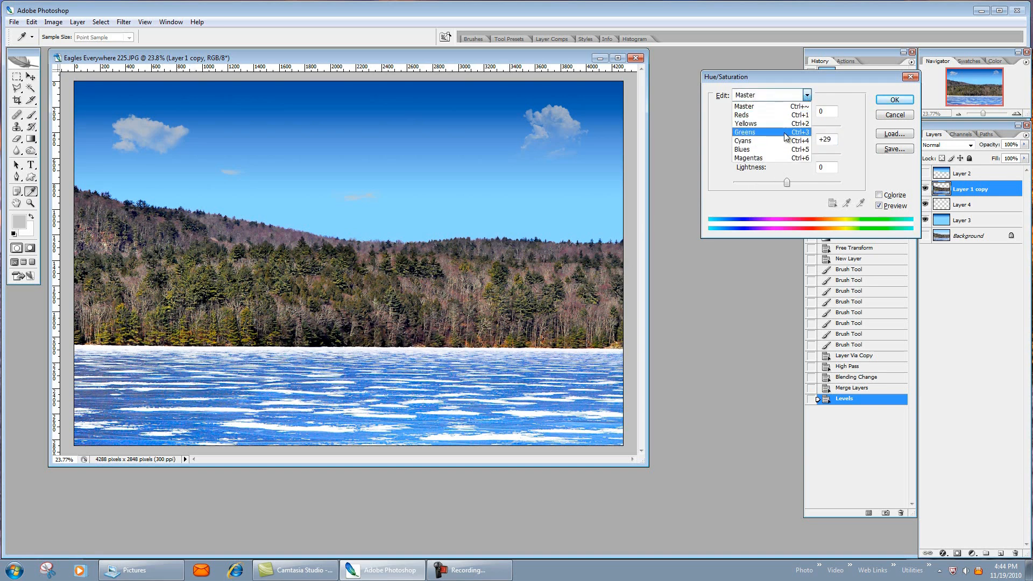
# Apply Hue/Saturation with Master +29 and reduced Blues saturation for the ice
pyautogui.click(743, 149)
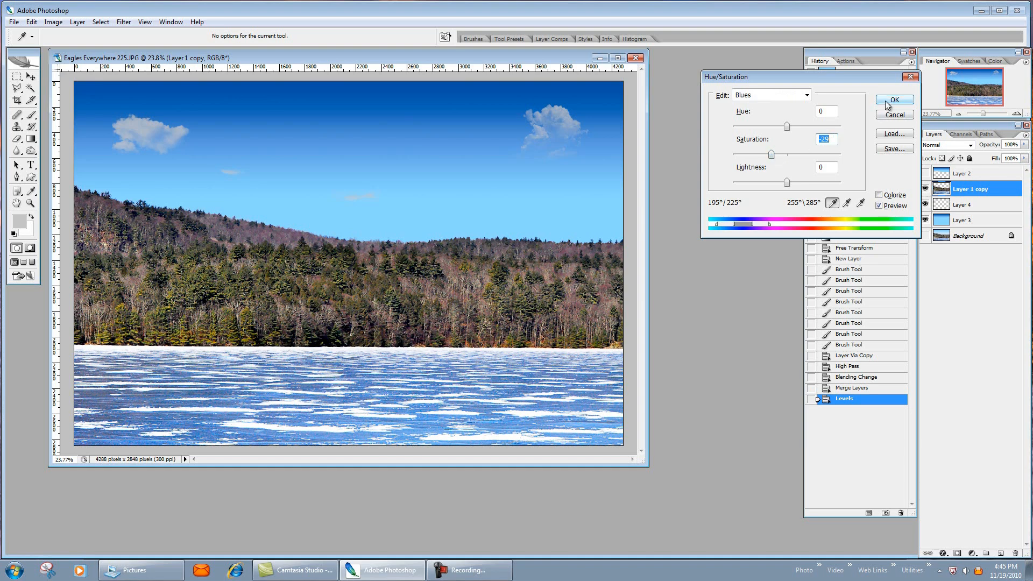
pyautogui.click(893, 101)
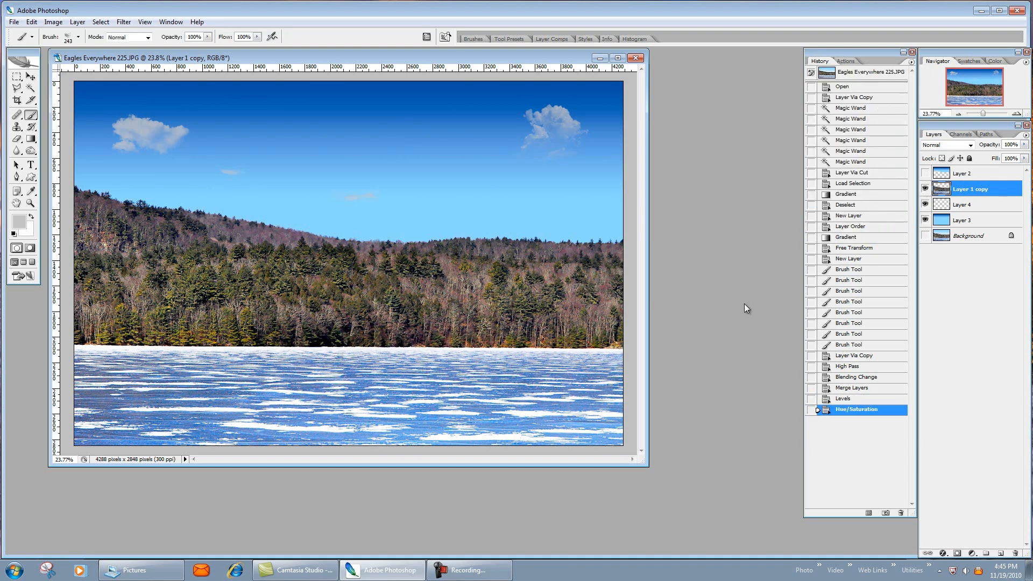
# Flatten the image into a single background layer, discarding hidden layers
pyautogui.rightClick(969, 235)
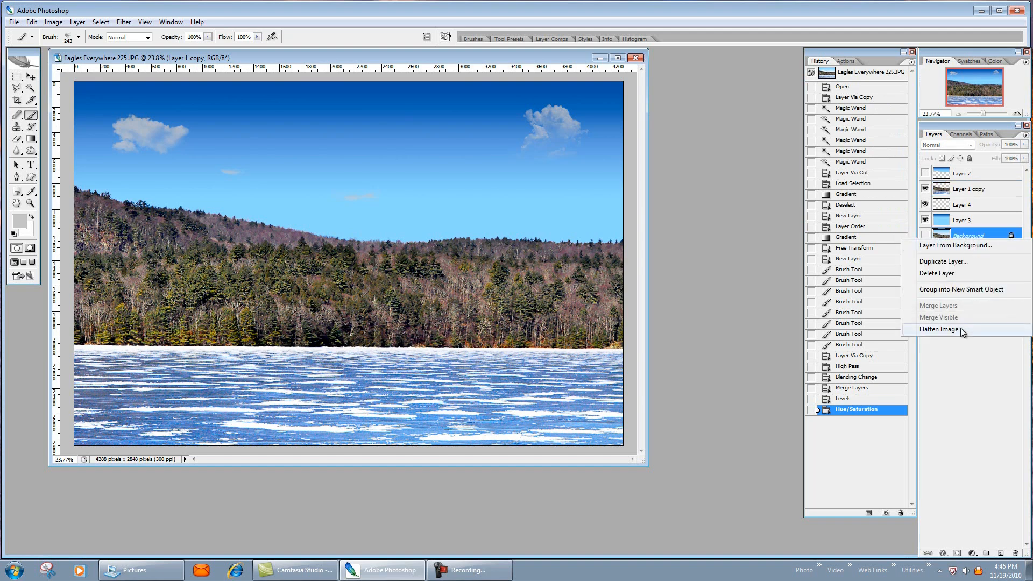
pyautogui.click(940, 329)
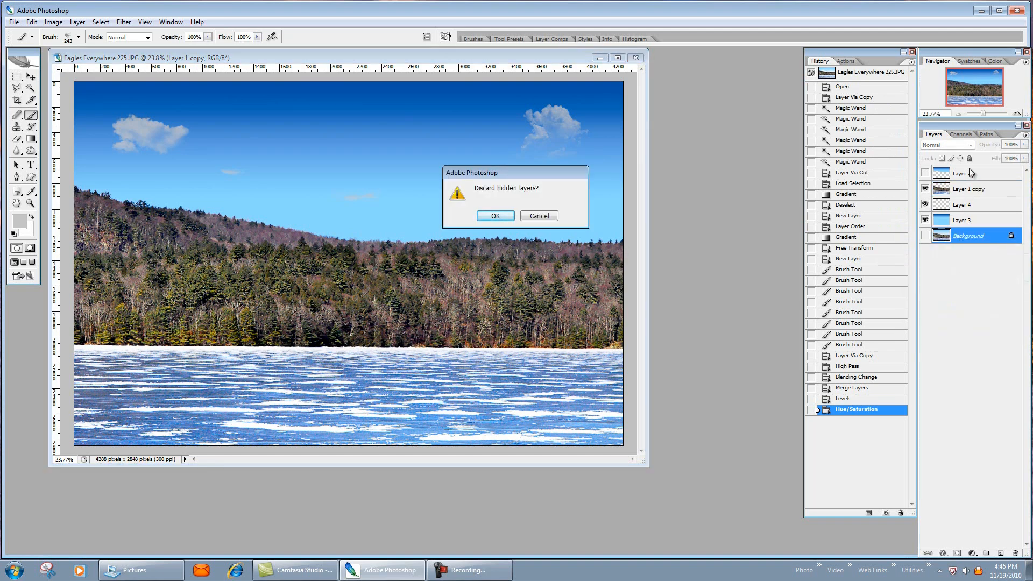
pyautogui.click(494, 215)
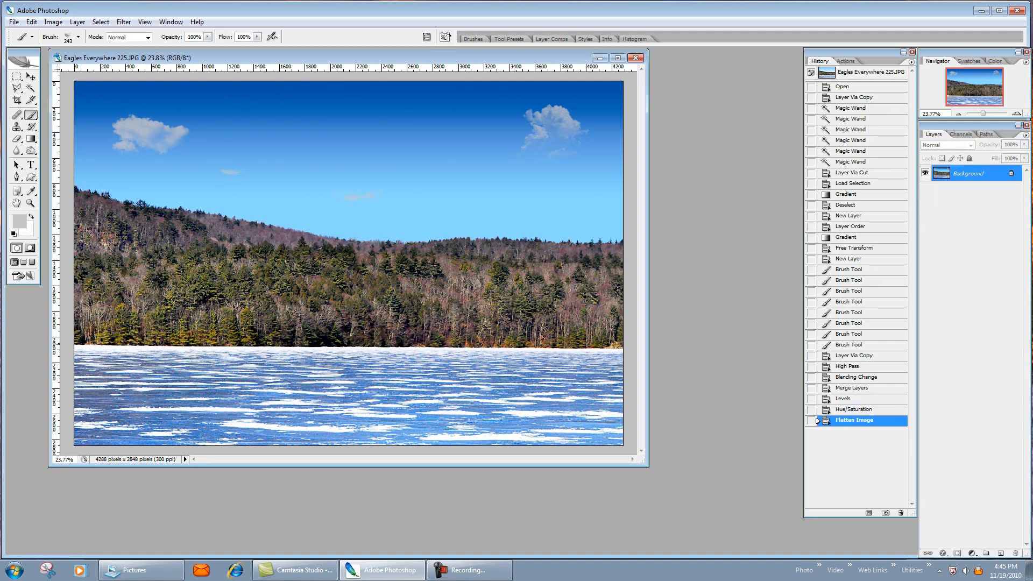
# Compare against the original photo in History, then return to the flattened result
pyautogui.click(842, 86)
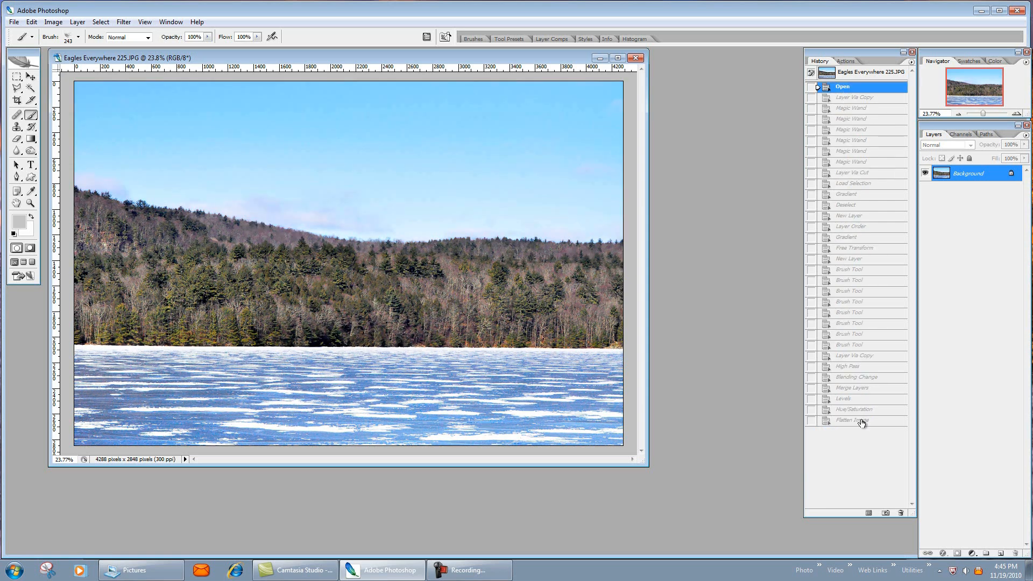
pyautogui.click(854, 420)
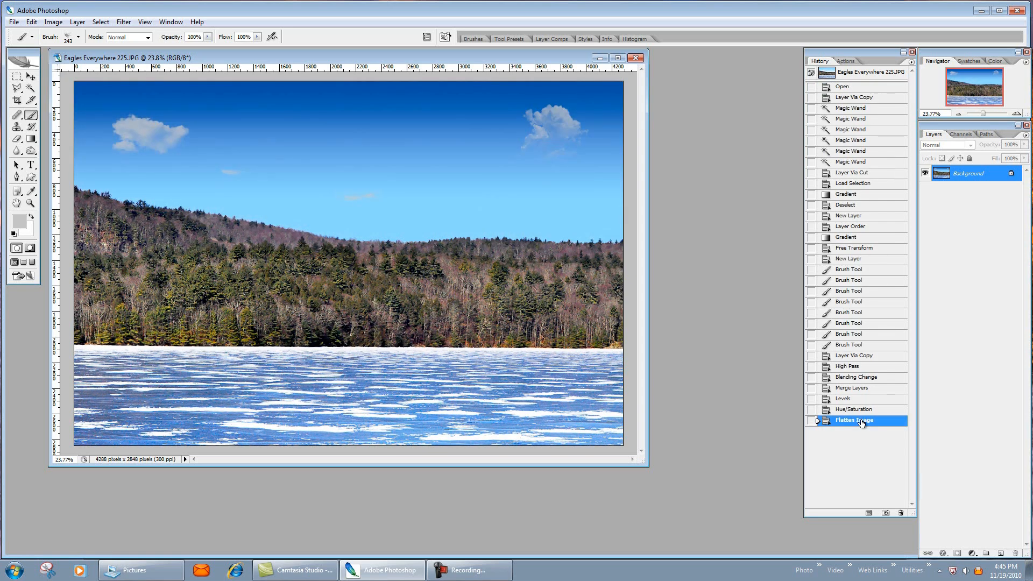